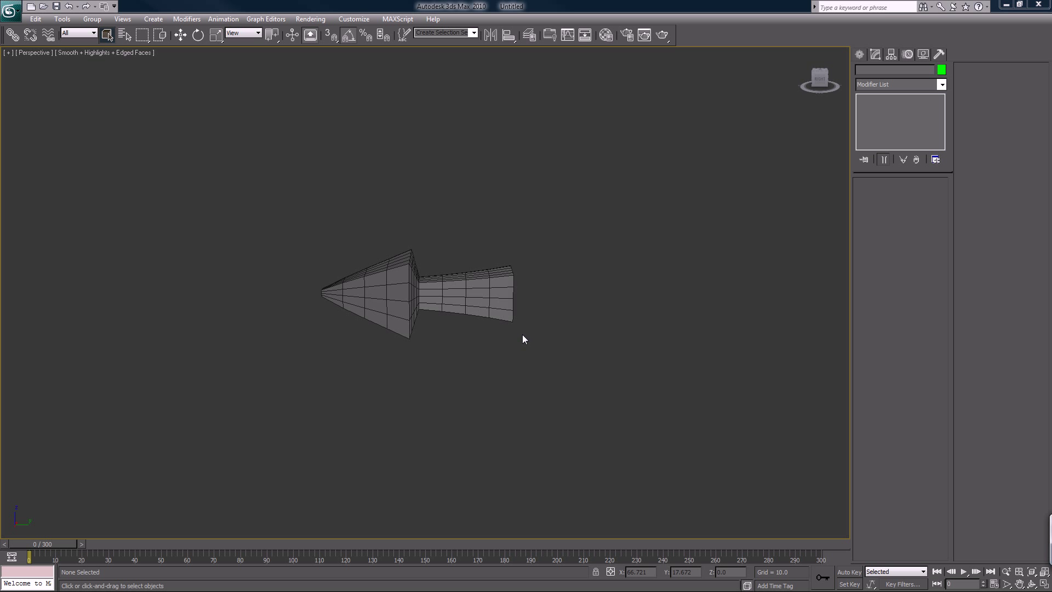
mouse_move(534, 233)
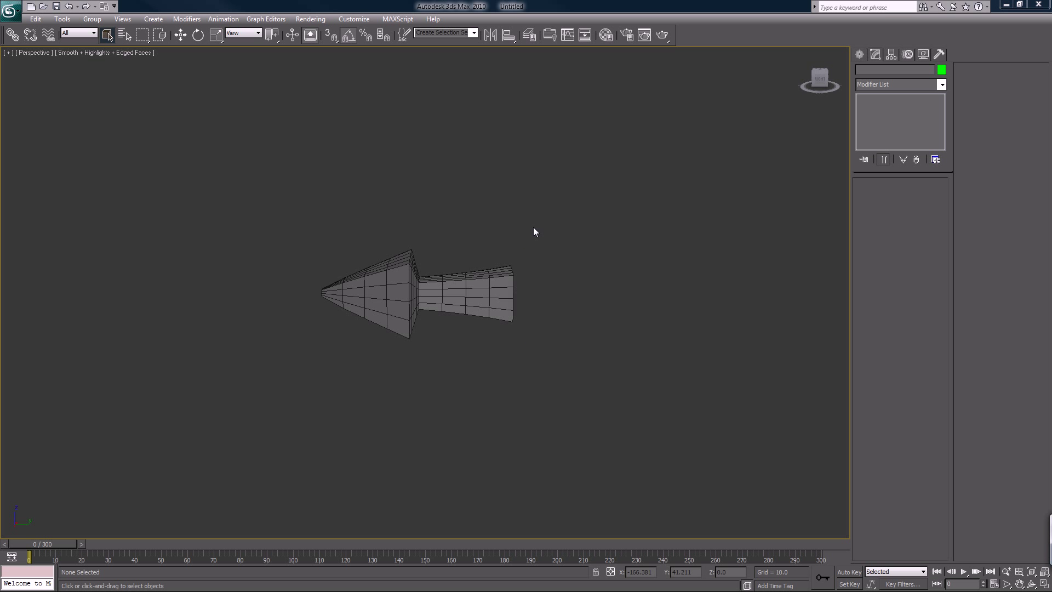
mouse_move(545, 219)
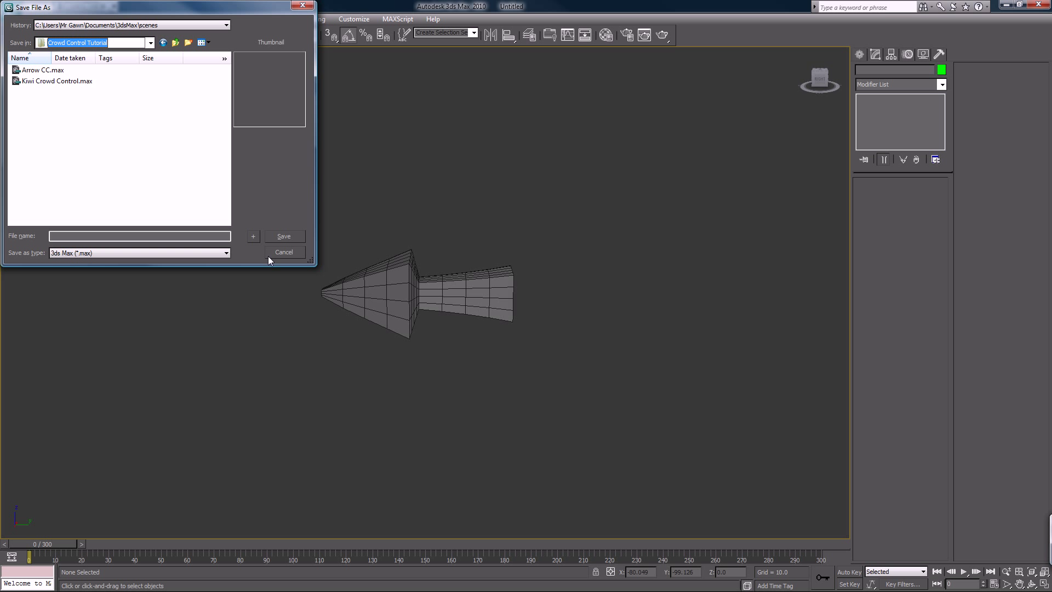
mouse_move(270, 253)
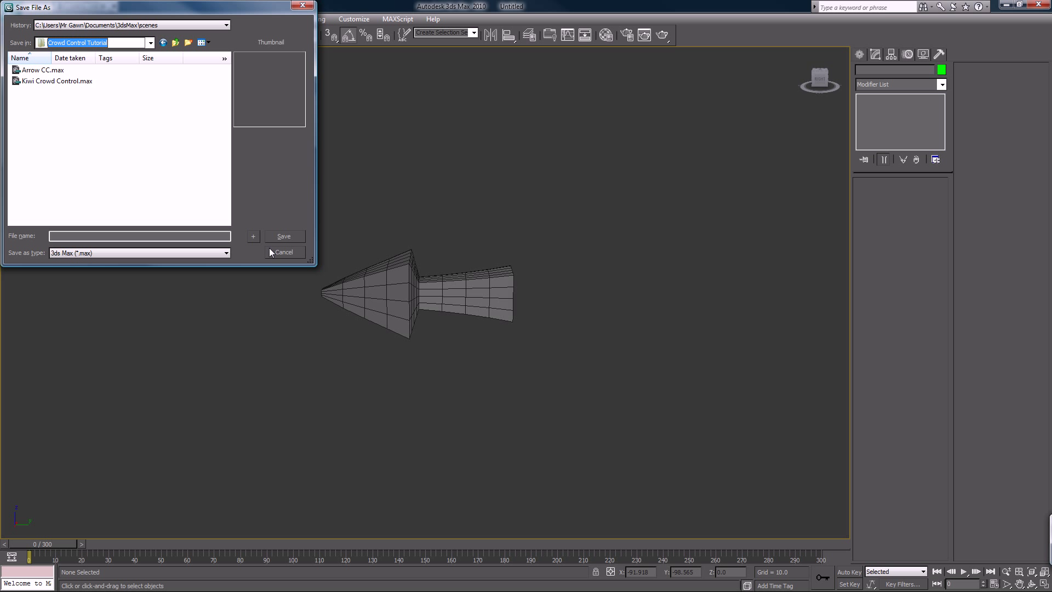
- Create a 'CCT Sim' folder and save the scene inside it as 'Arrow Create and Animate'
left_click(189, 42)
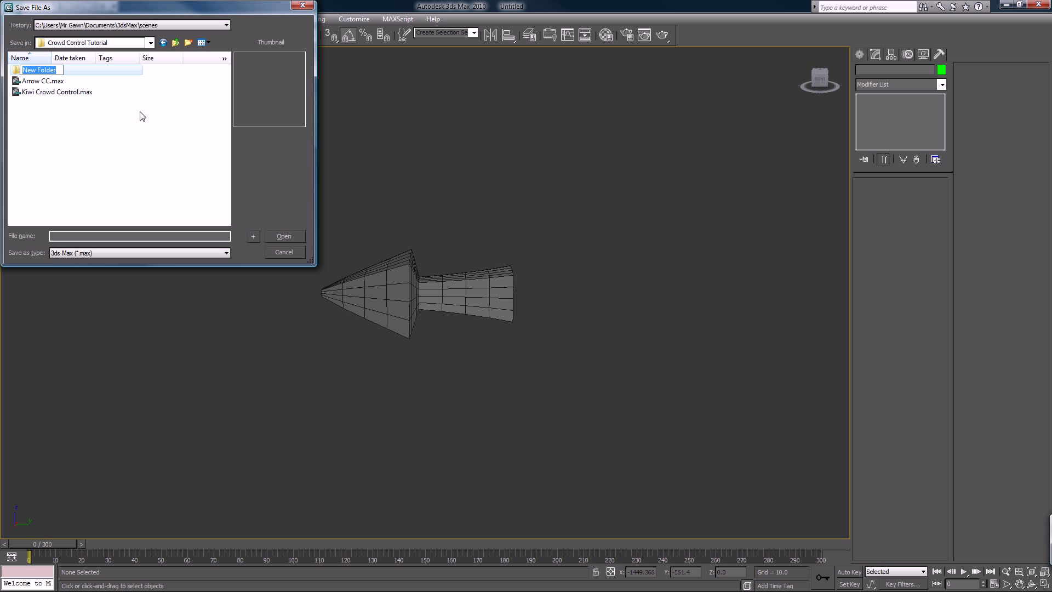
type("CC")
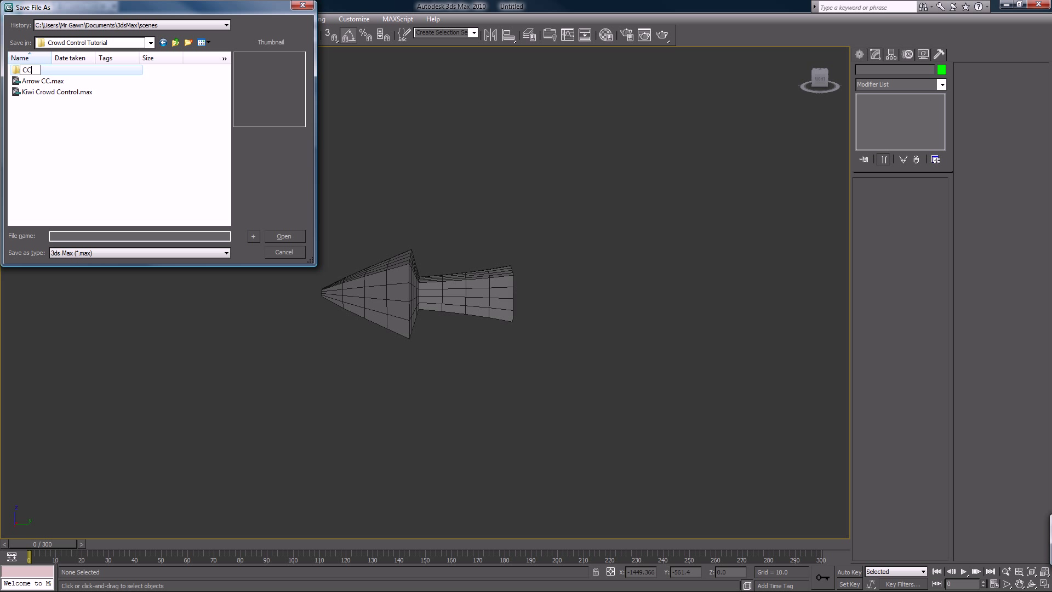
type("T")
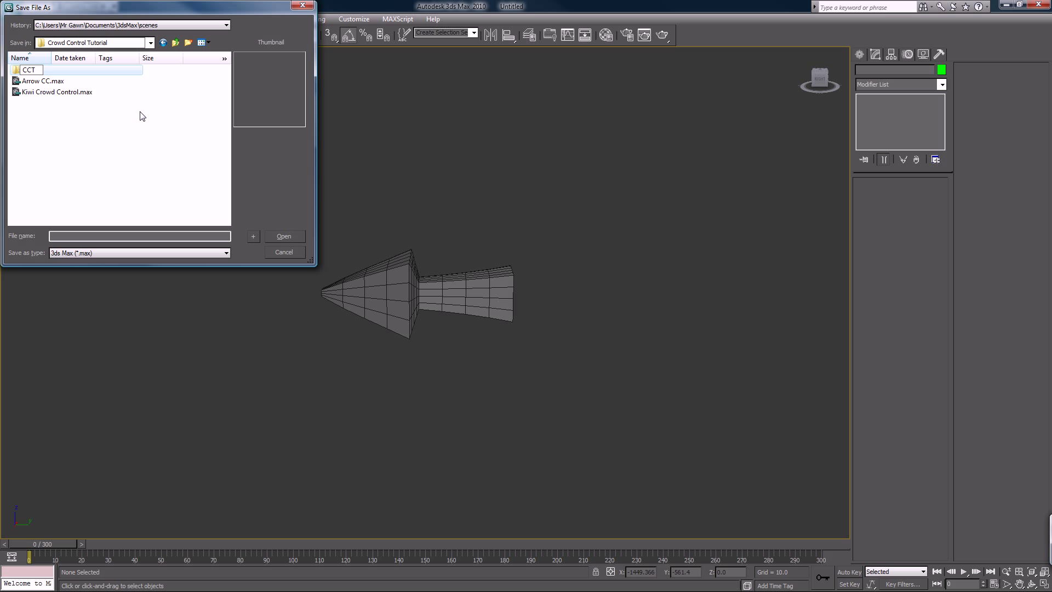
type("Sim")
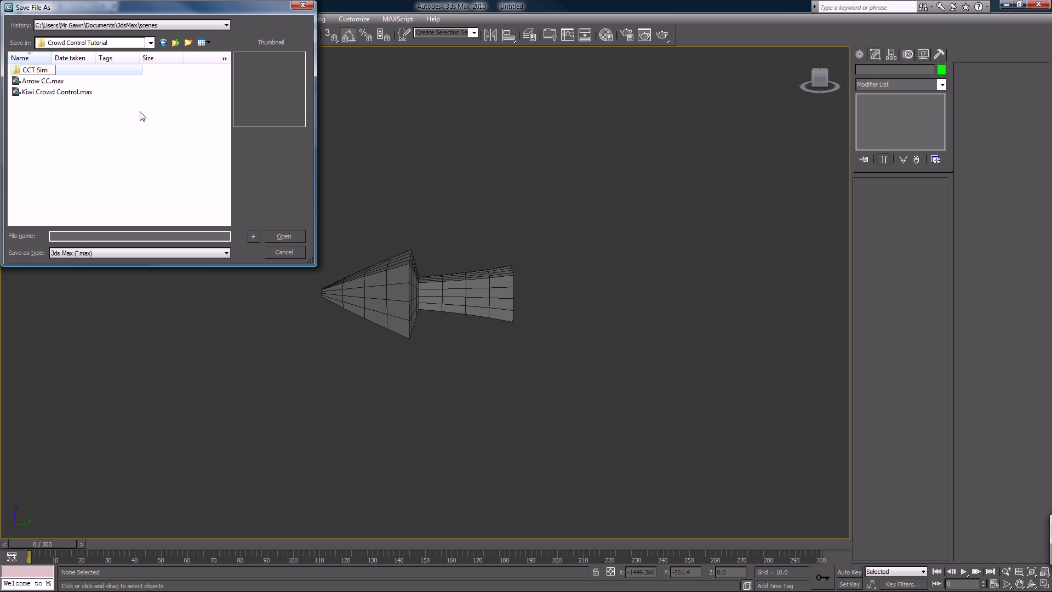
double_click(35, 70)
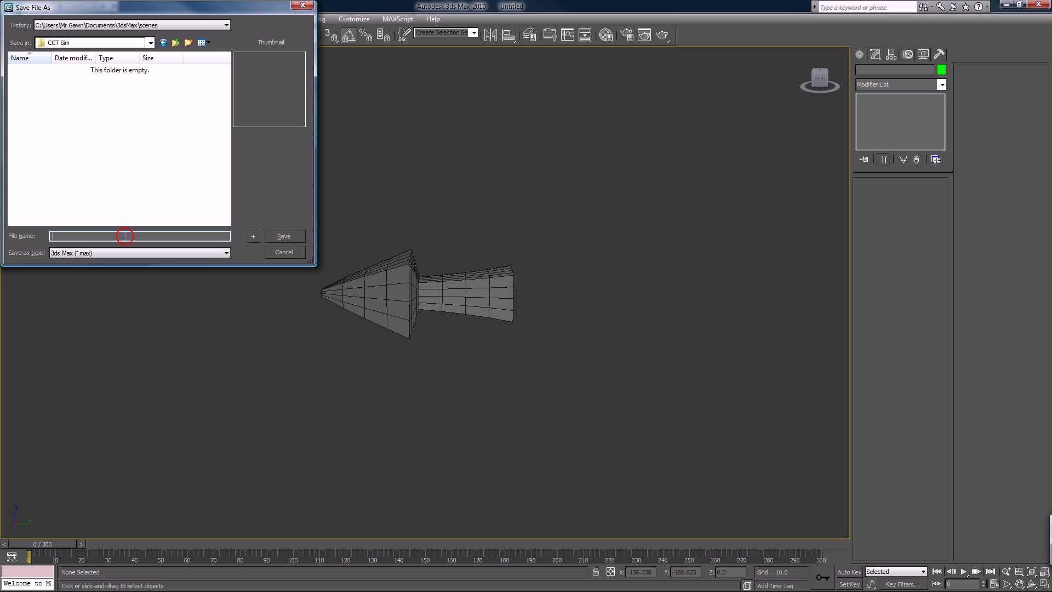
type("Arrow Create and A")
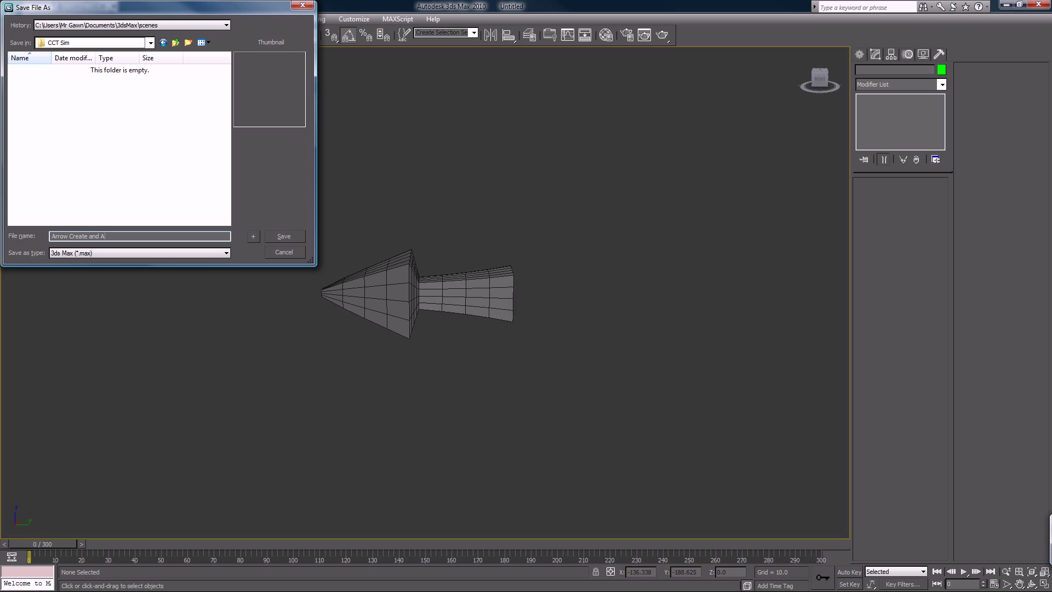
type("nimate")
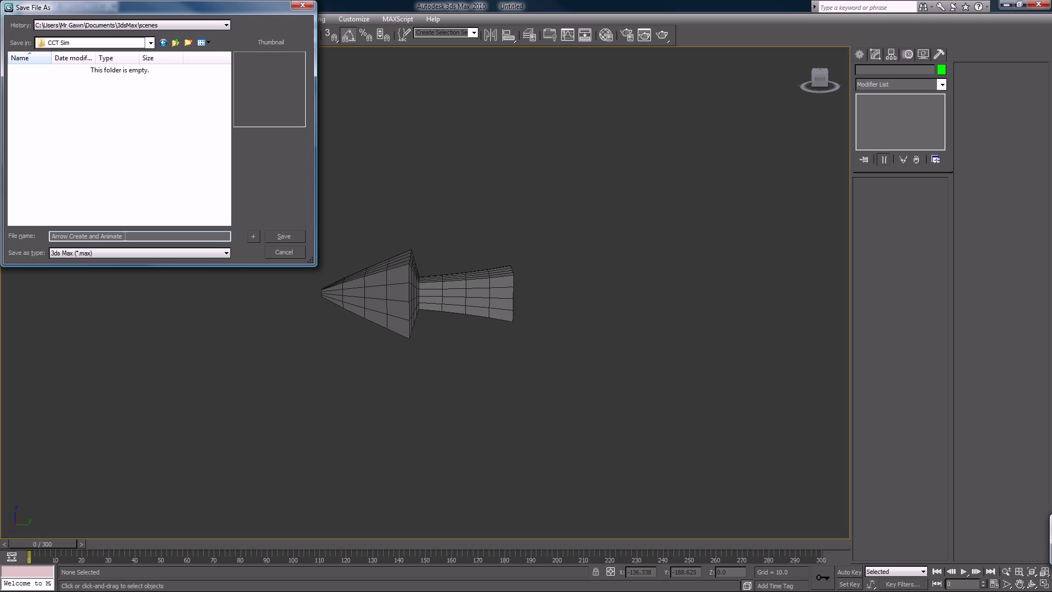
left_click(284, 252)
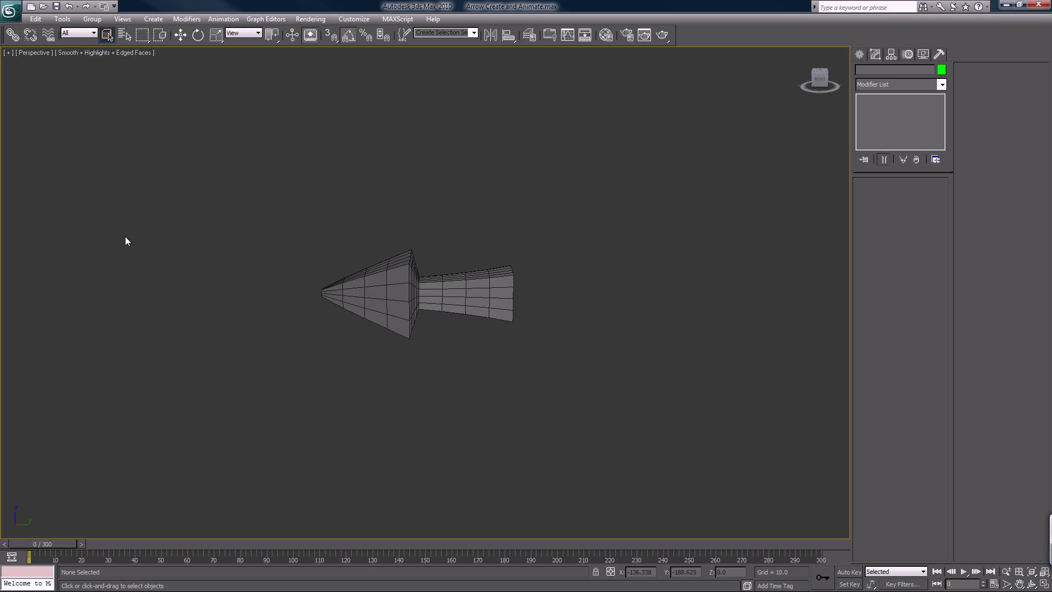
mouse_move(260, 231)
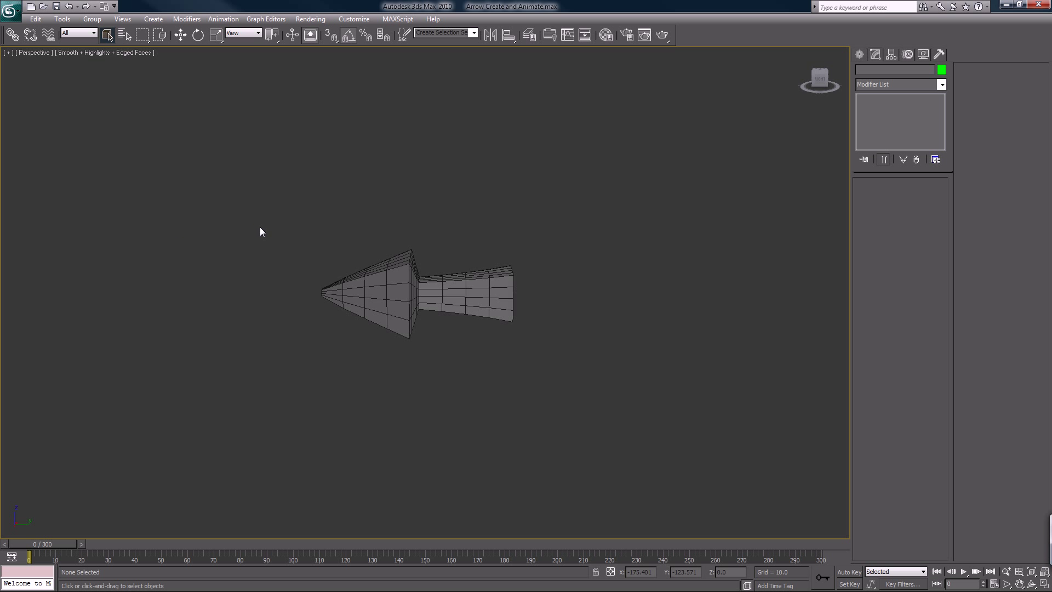
mouse_move(479, 124)
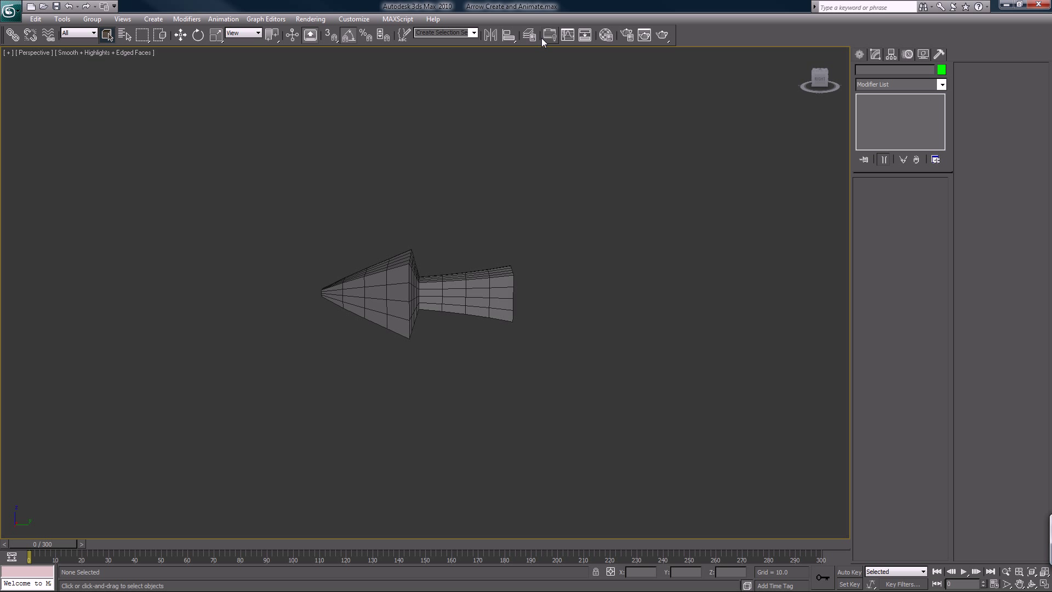
mouse_move(529, 35)
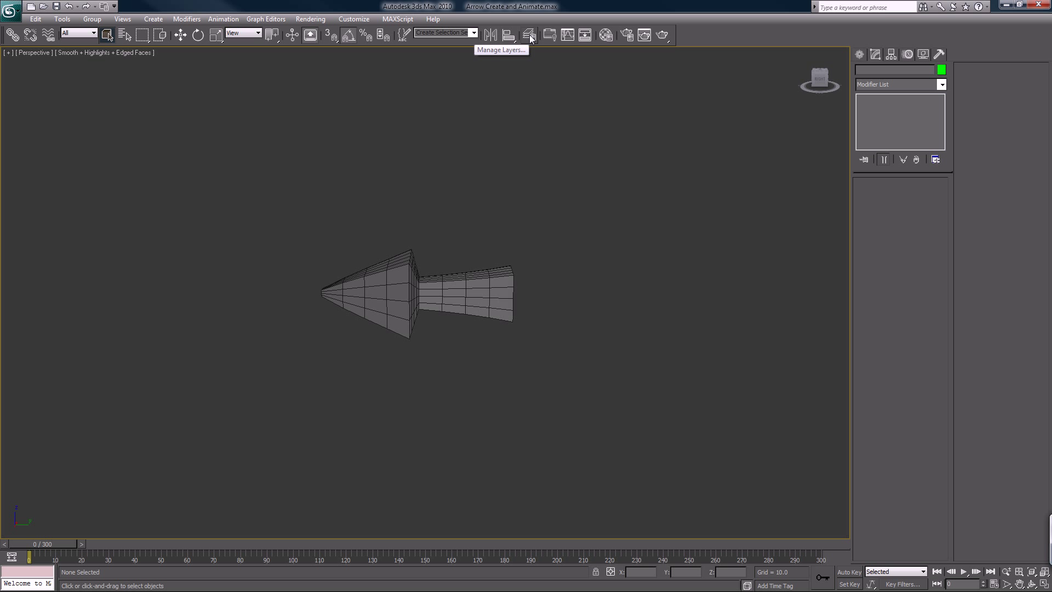
- Put the arrow on a new 'Base Arrow' layer, make layer 0 current, and close the manager
left_click(529, 35)
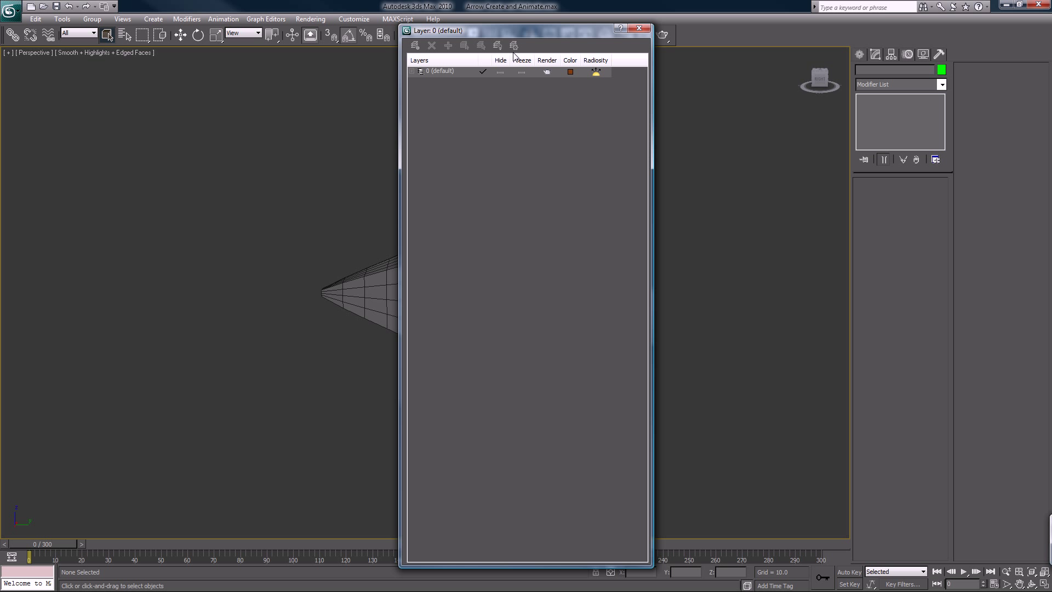
mouse_move(485, 90)
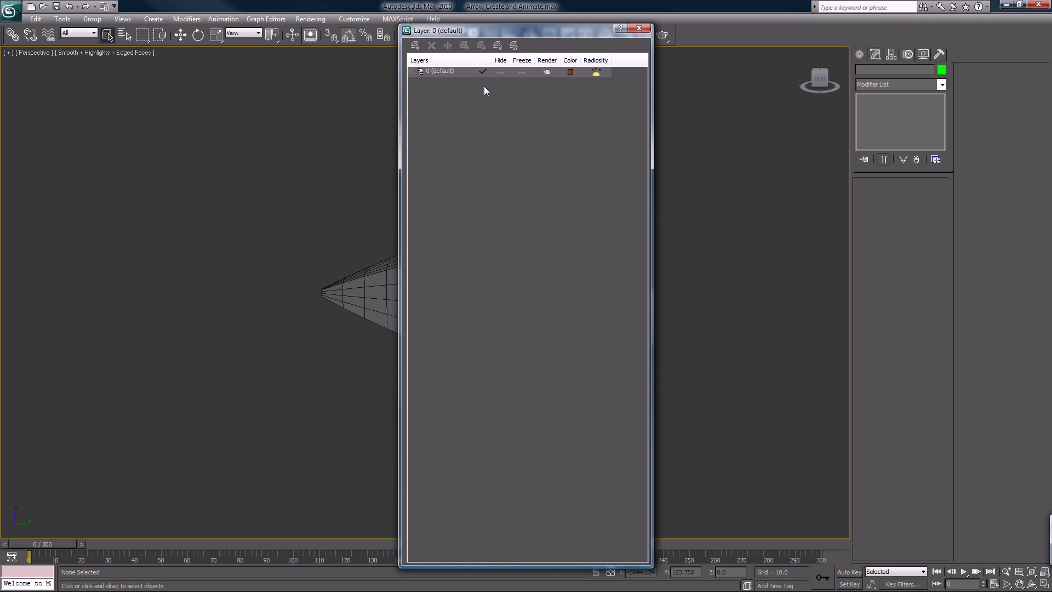
mouse_move(485, 91)
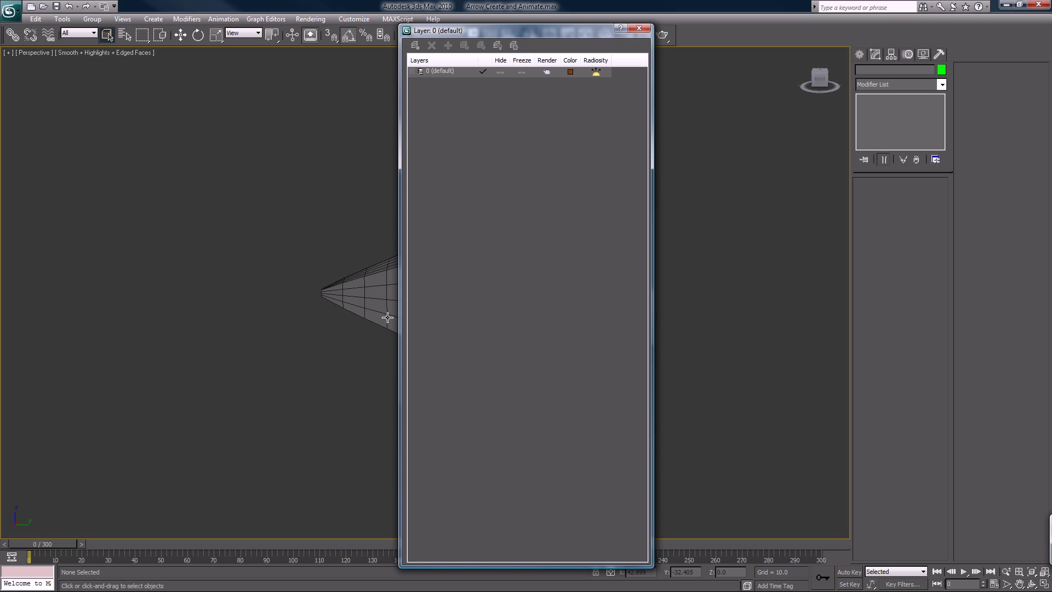
left_click(356, 295)
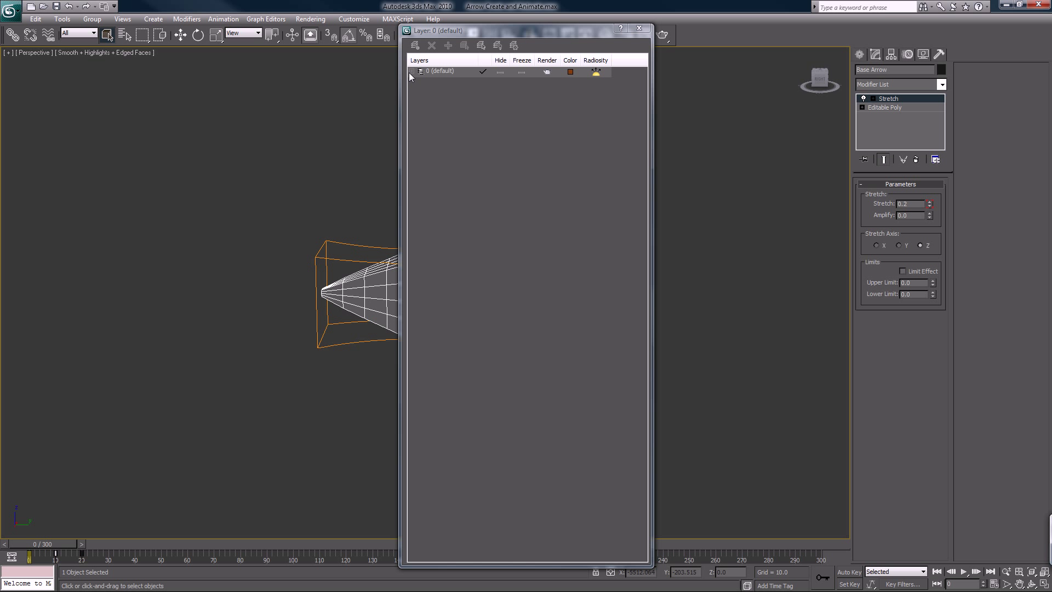
left_click(412, 71)
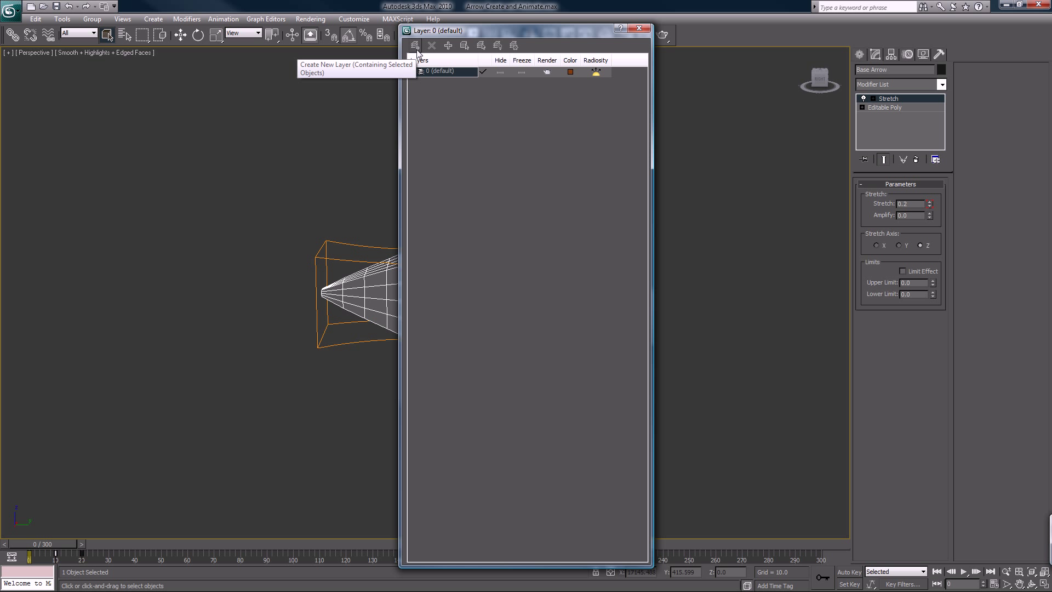
left_click(414, 45)
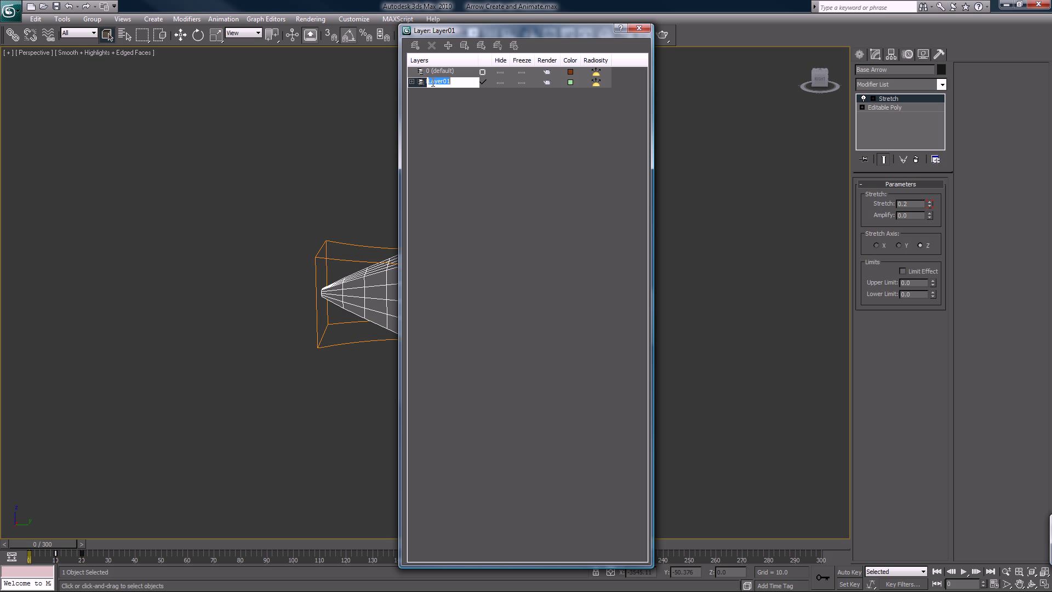
type("Base A")
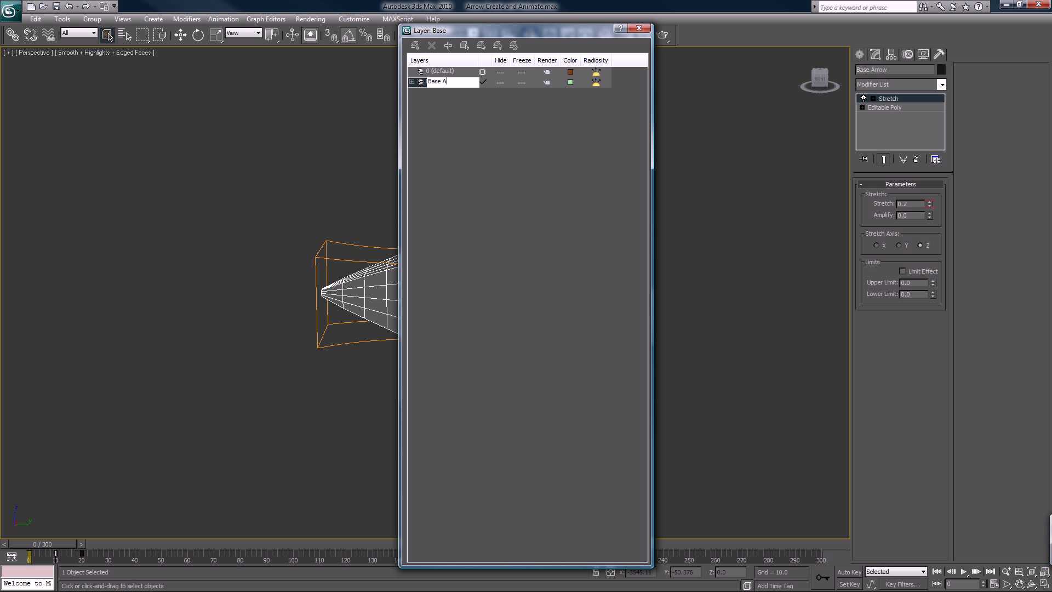
type("rrow")
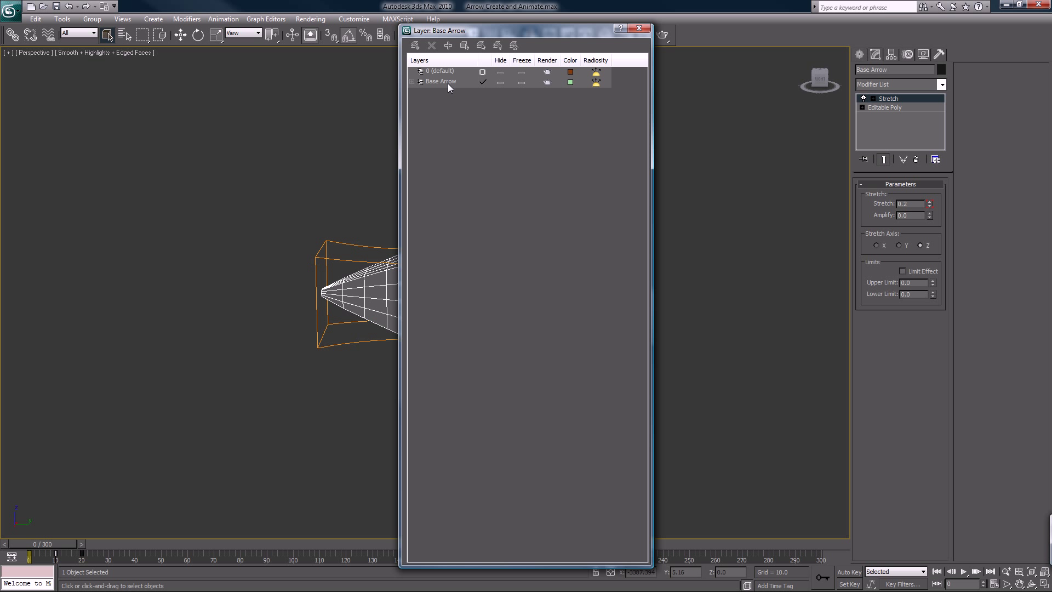
left_click(439, 71)
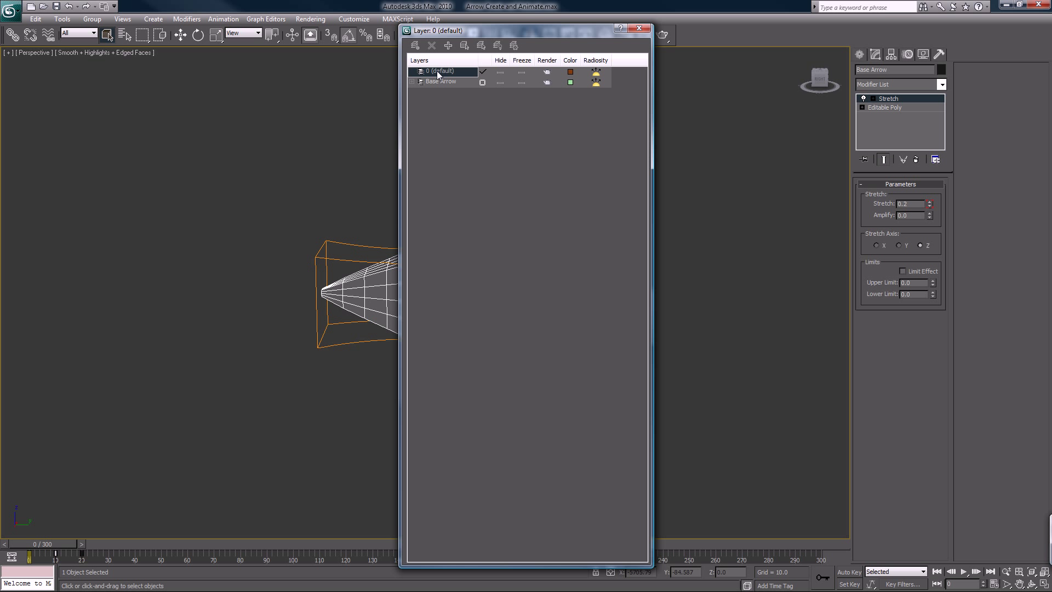
mouse_move(601, 35)
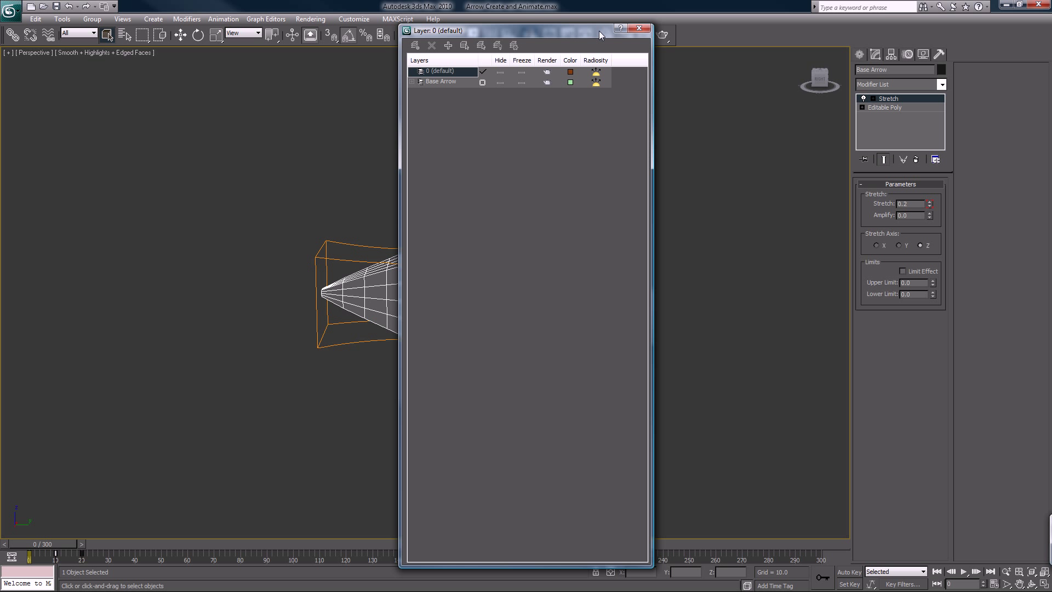
left_click(638, 30)
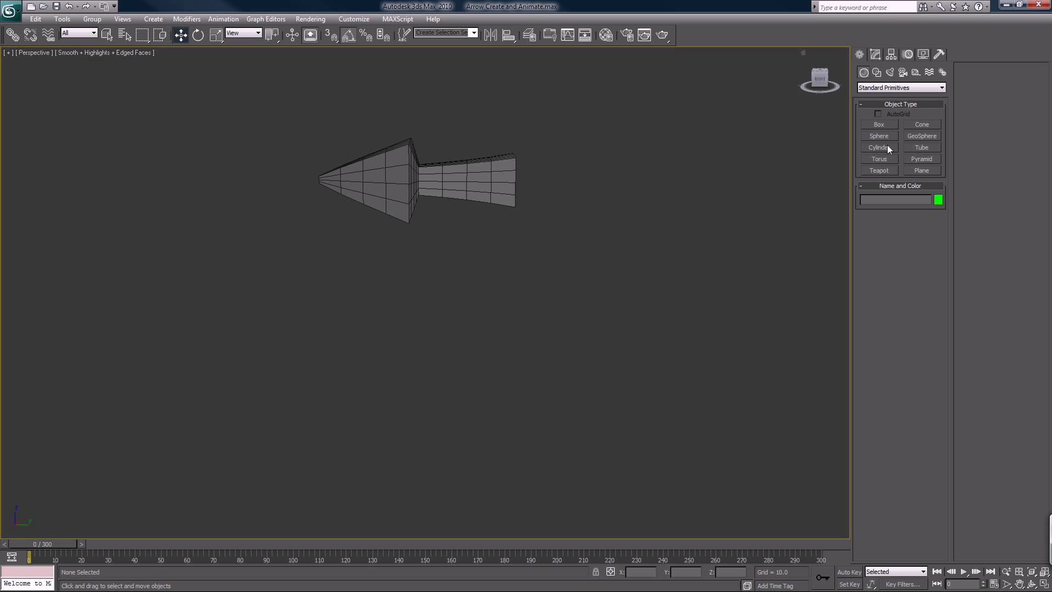
mouse_move(920, 178)
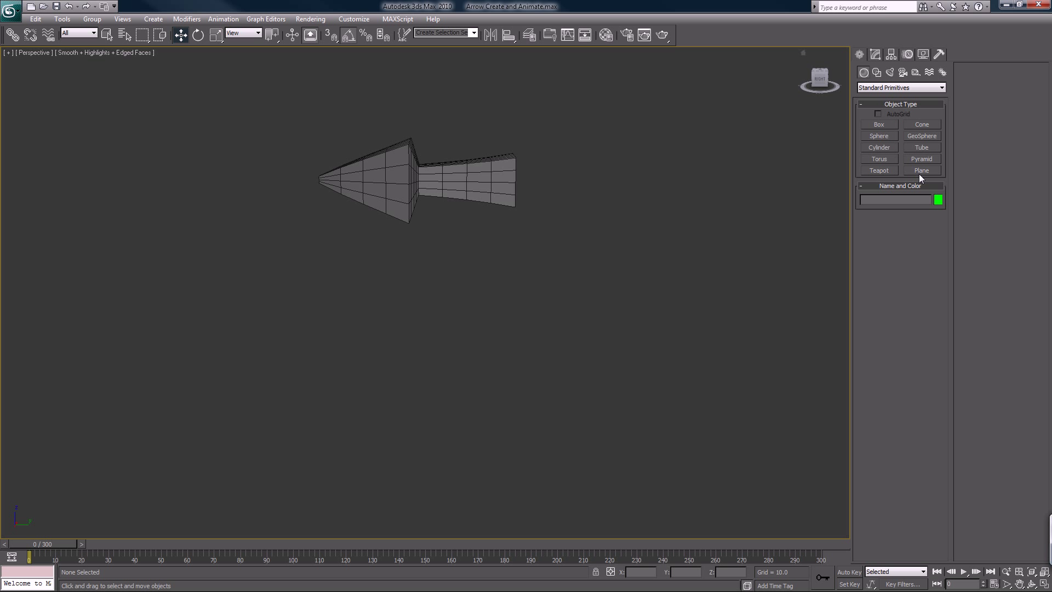
- Create Plane01 under the arrow with Length and Width both set to 10000
left_click(921, 170)
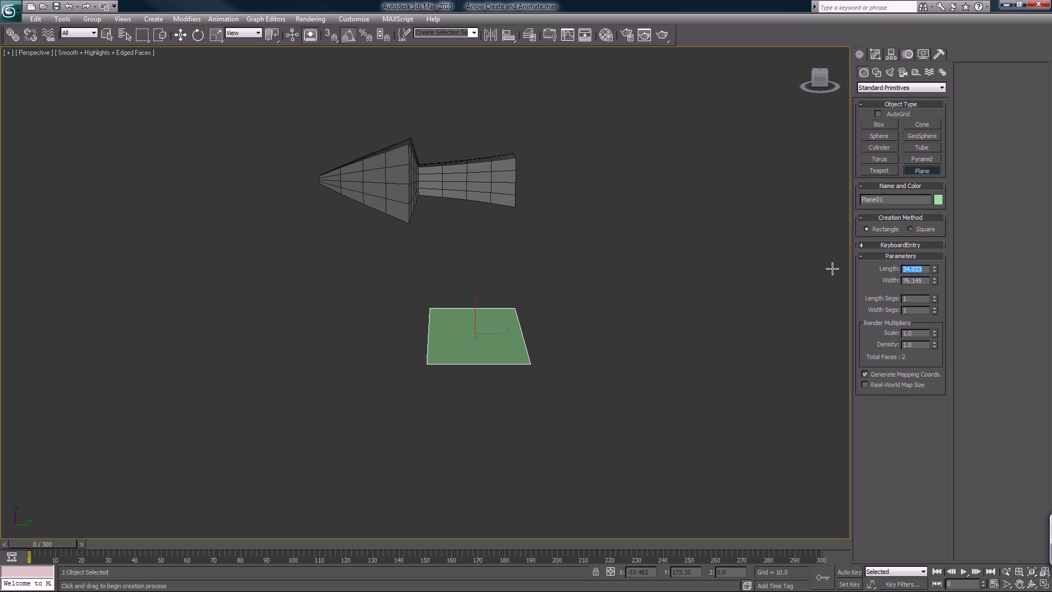
type("10000.0")
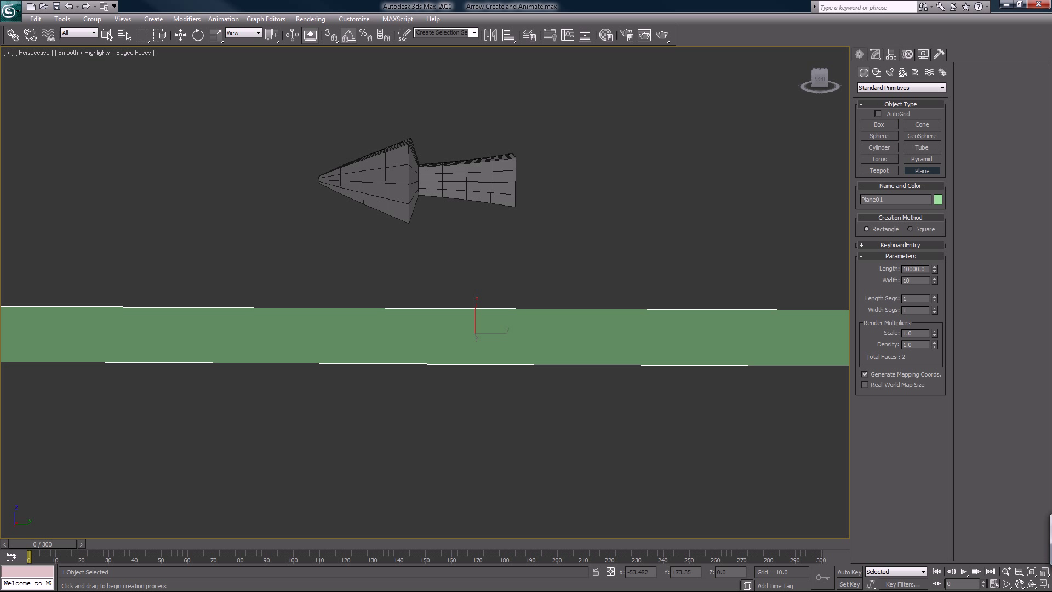
type("10000.0")
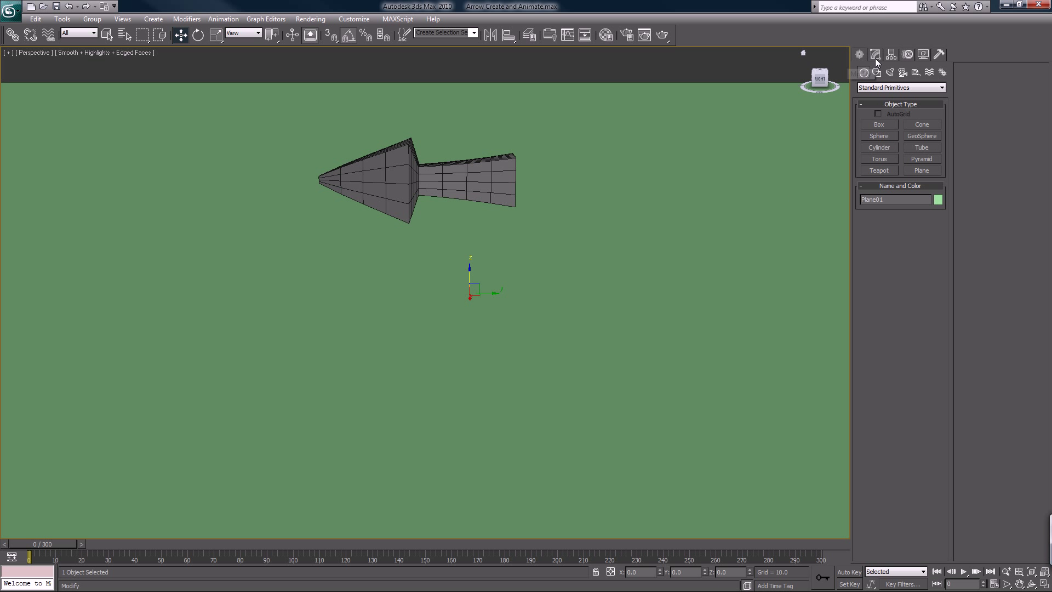
- Name the 10000-unit plane 'Ground Plane' and give it a dark blue object colour
left_click(875, 54)
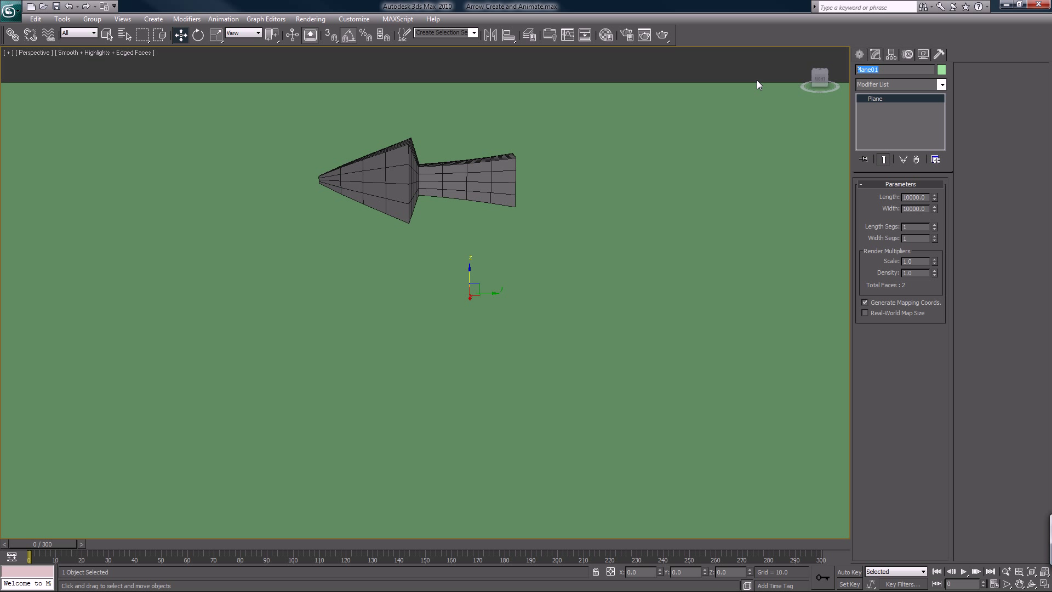
type("Ground")
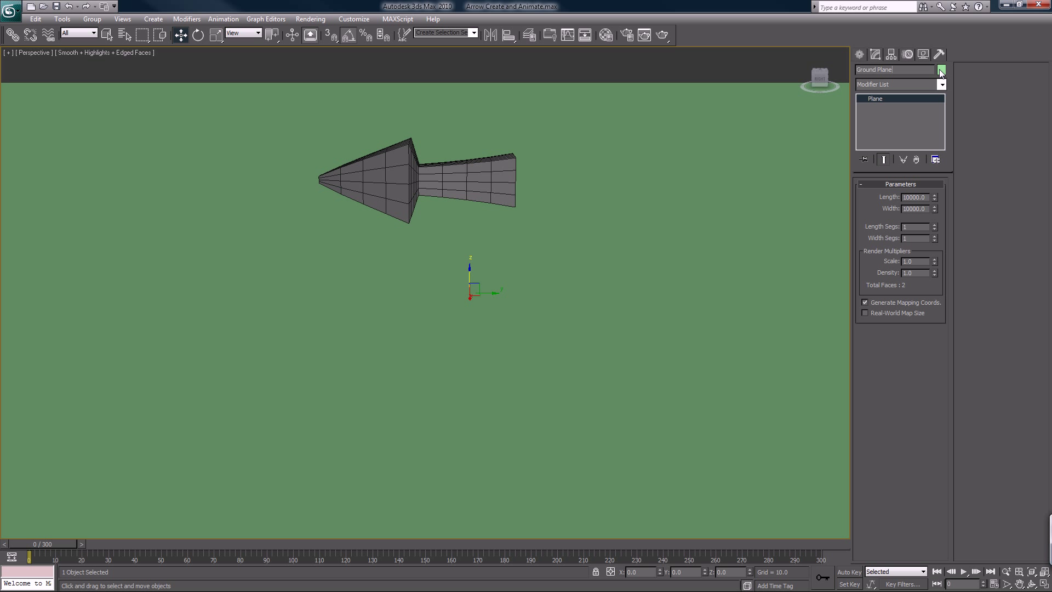
left_click(940, 70)
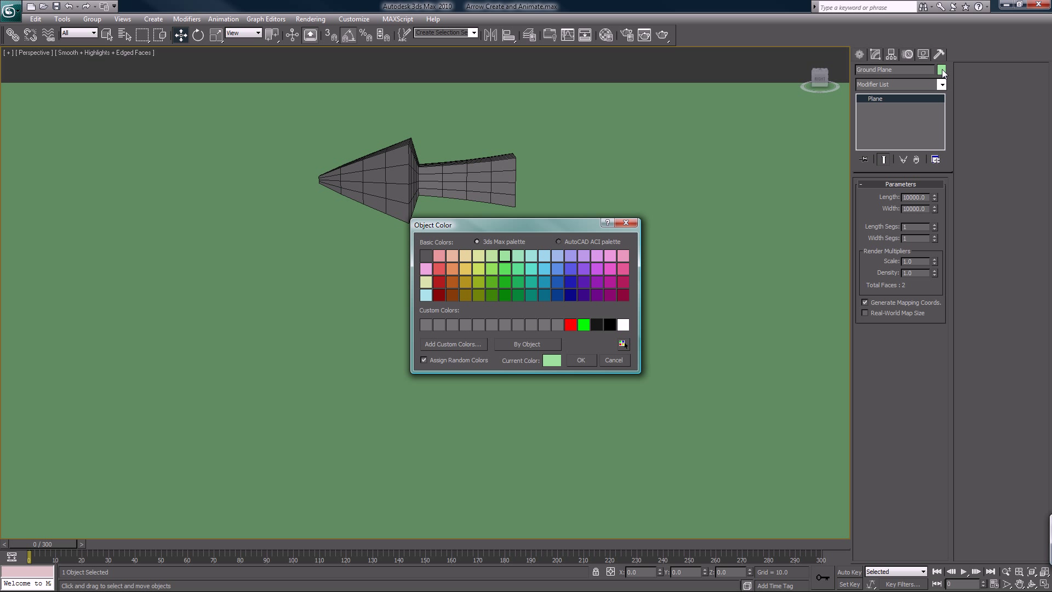
left_click(556, 295)
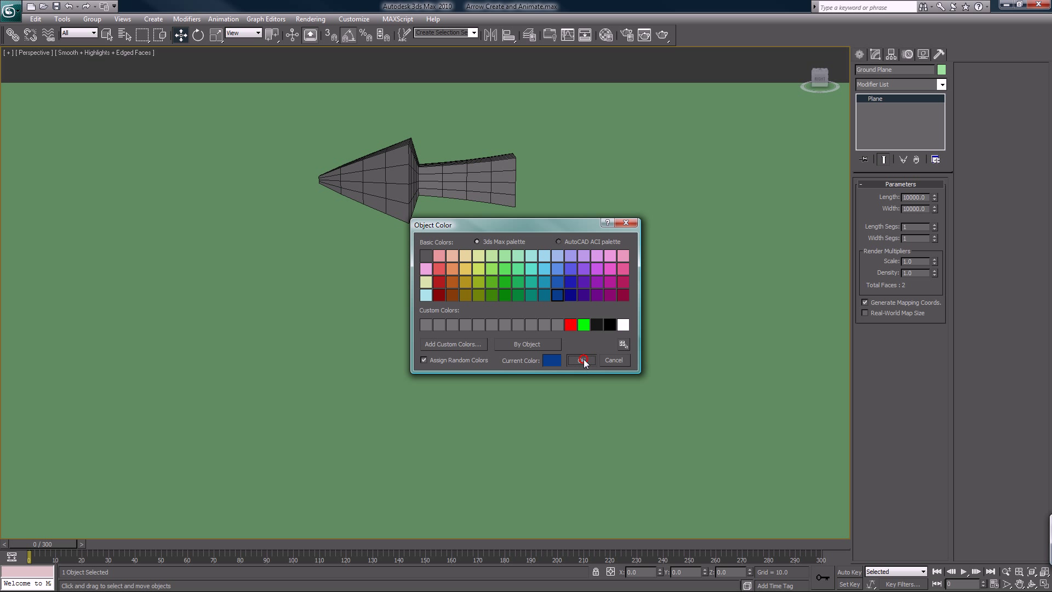
left_click(581, 361)
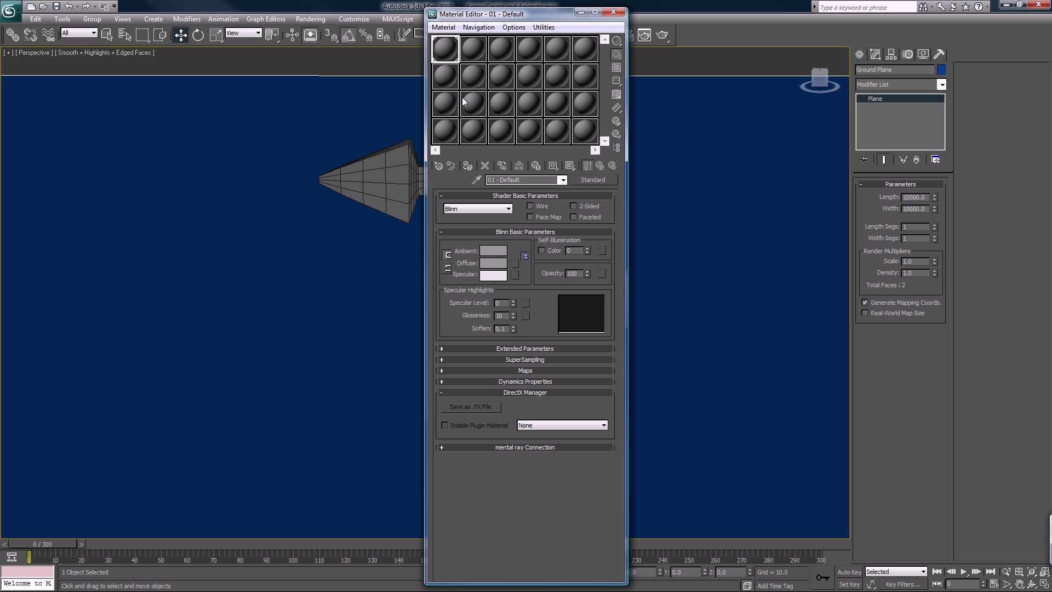
mouse_move(578, 71)
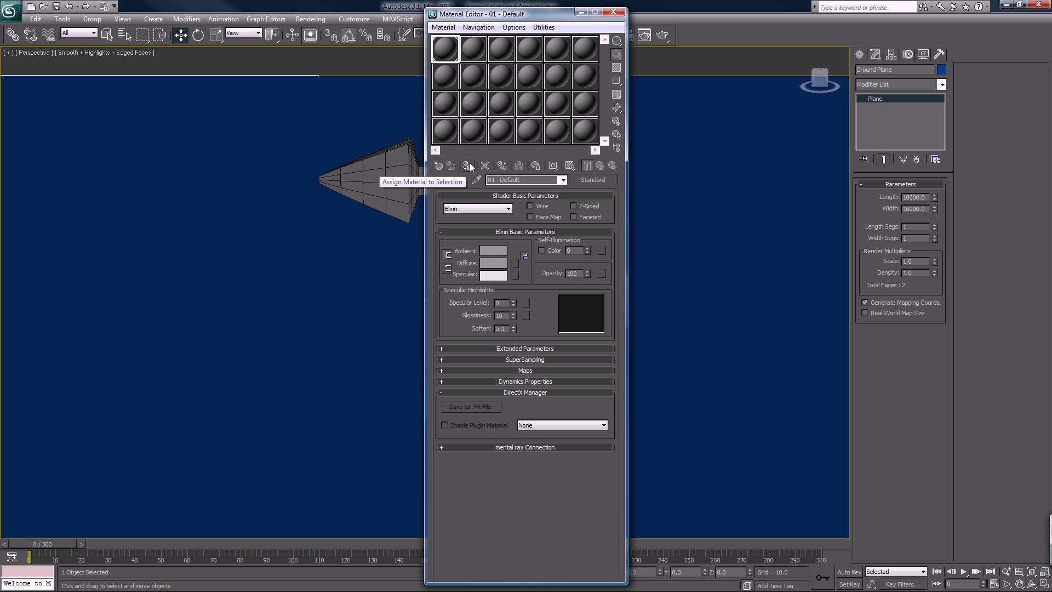
mouse_move(446, 53)
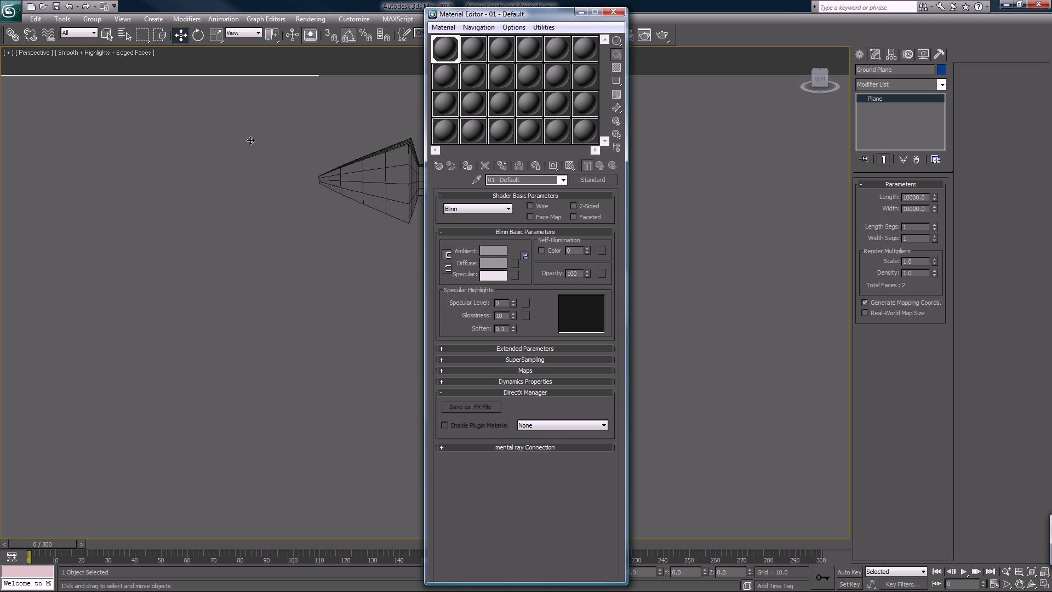
mouse_move(438, 95)
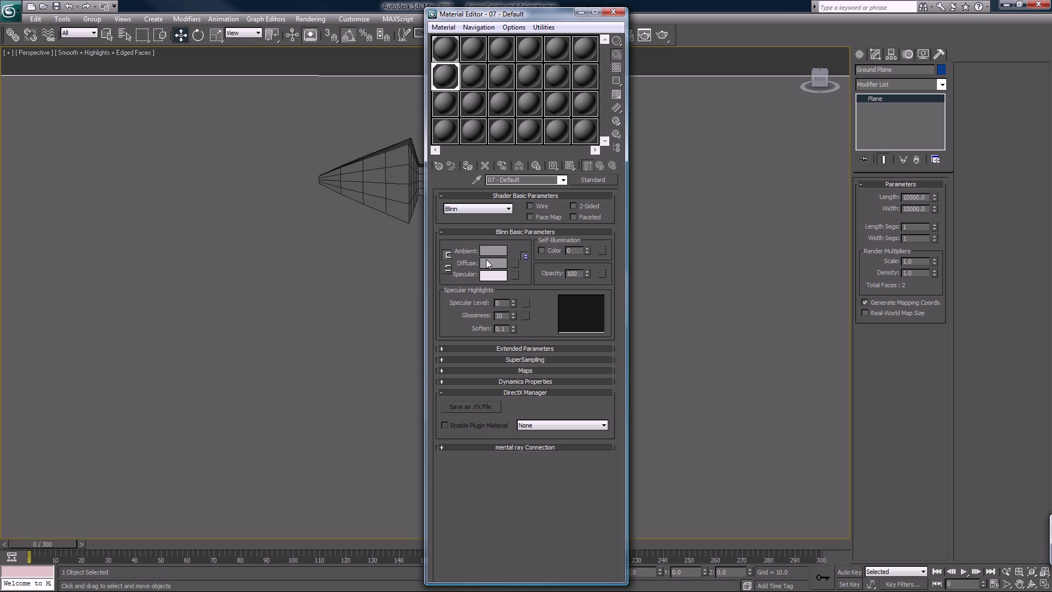
- Set the Ground Plane material's diffuse colour to black and close the Material Editor
left_click(493, 263)
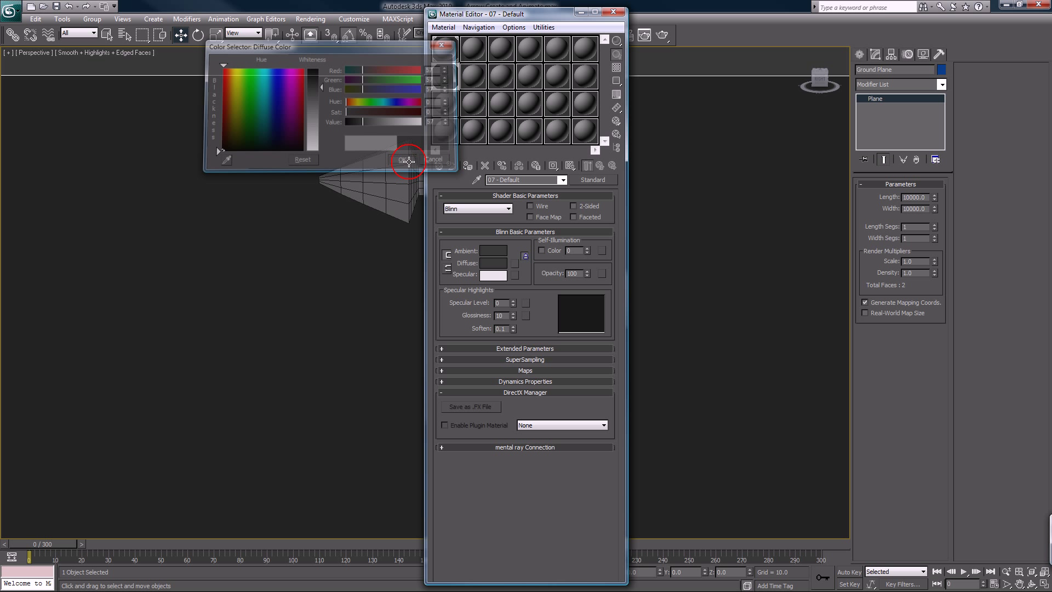
left_click(406, 161)
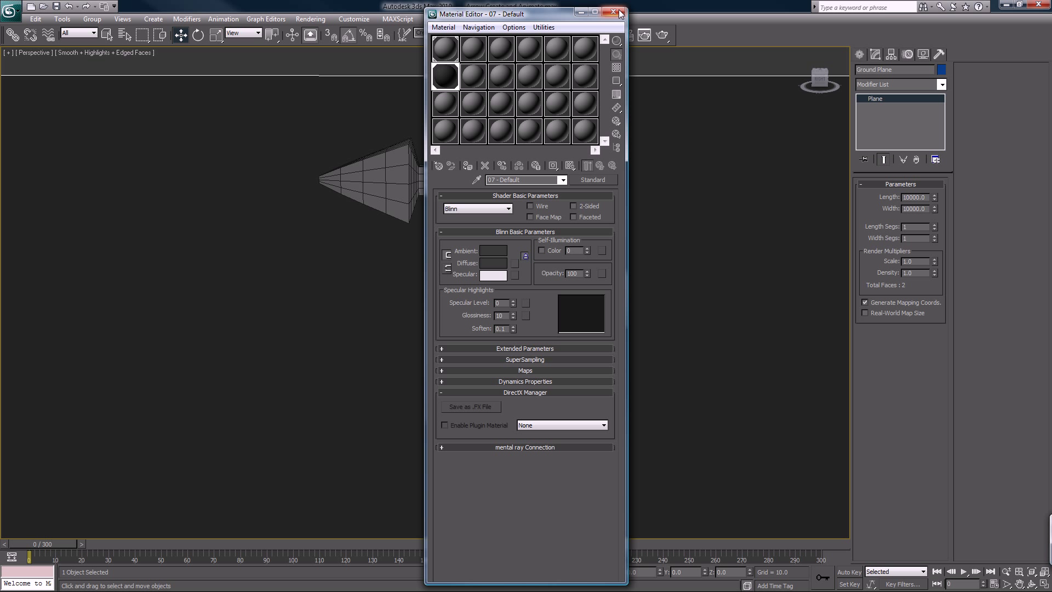
left_click(611, 12)
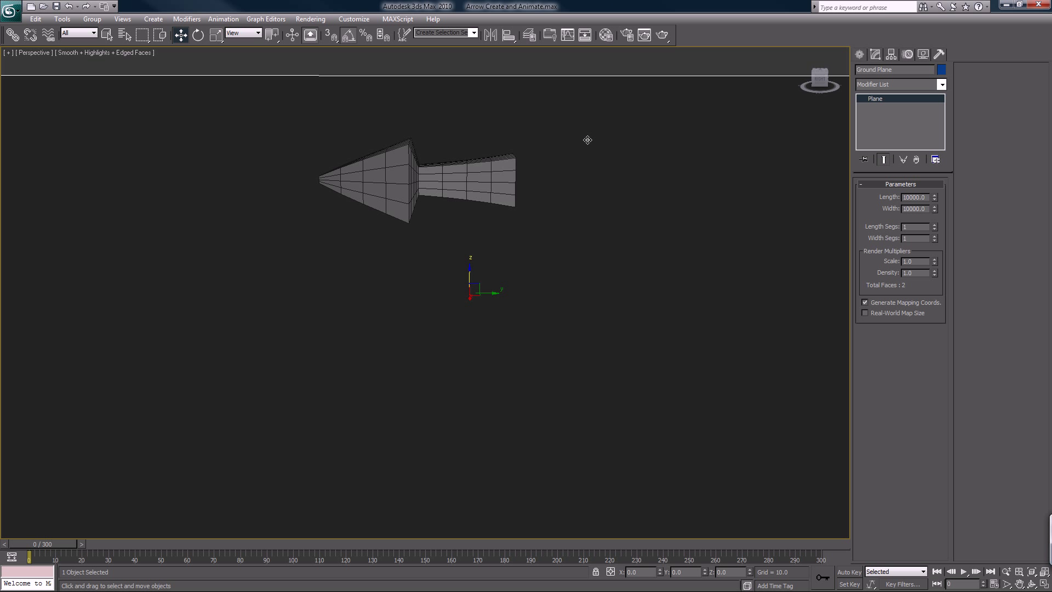
mouse_move(586, 227)
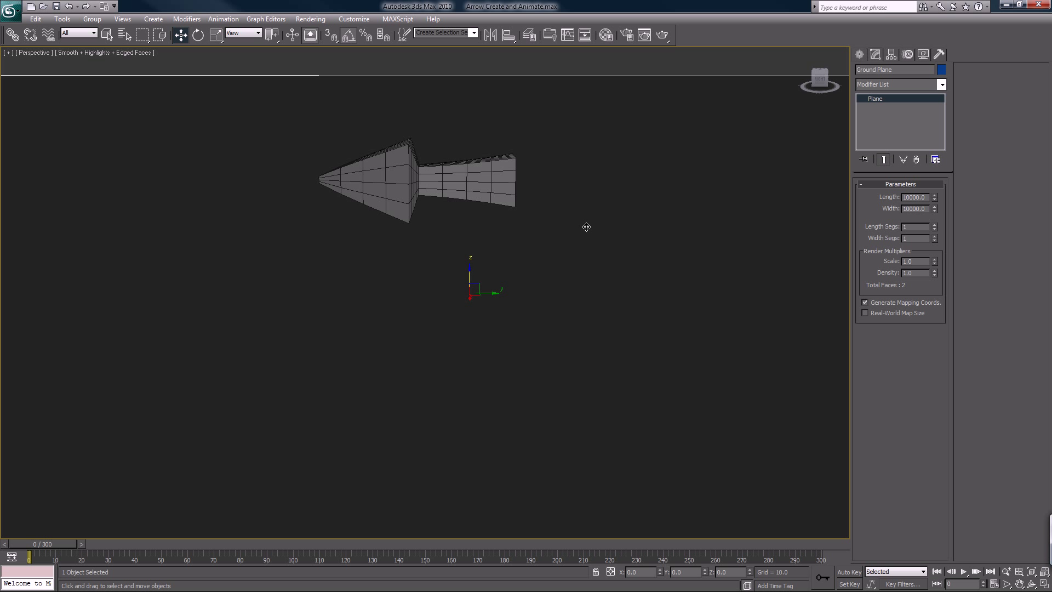
mouse_move(605, 72)
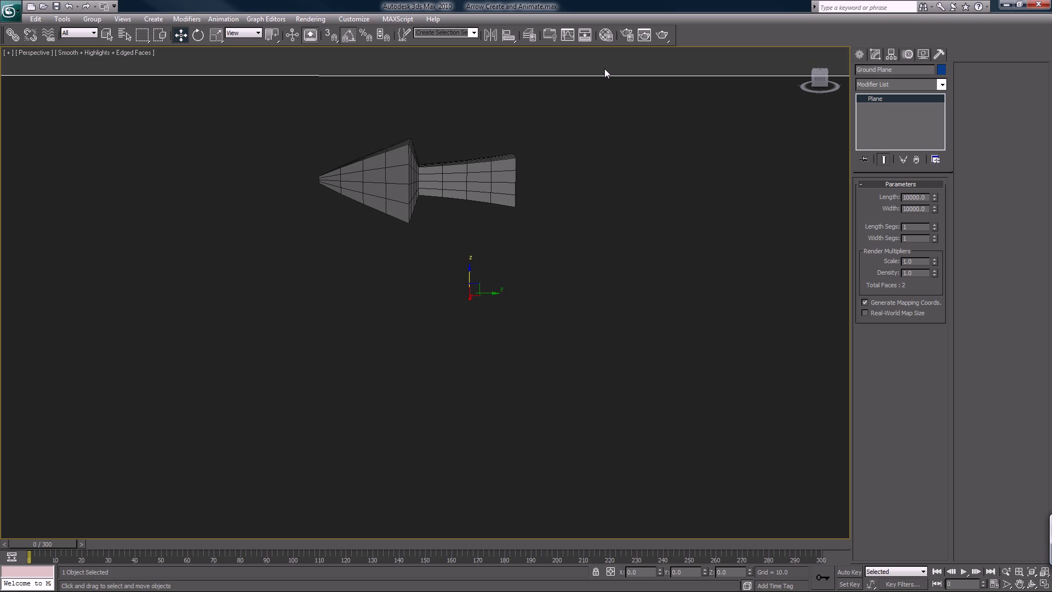
mouse_move(796, 133)
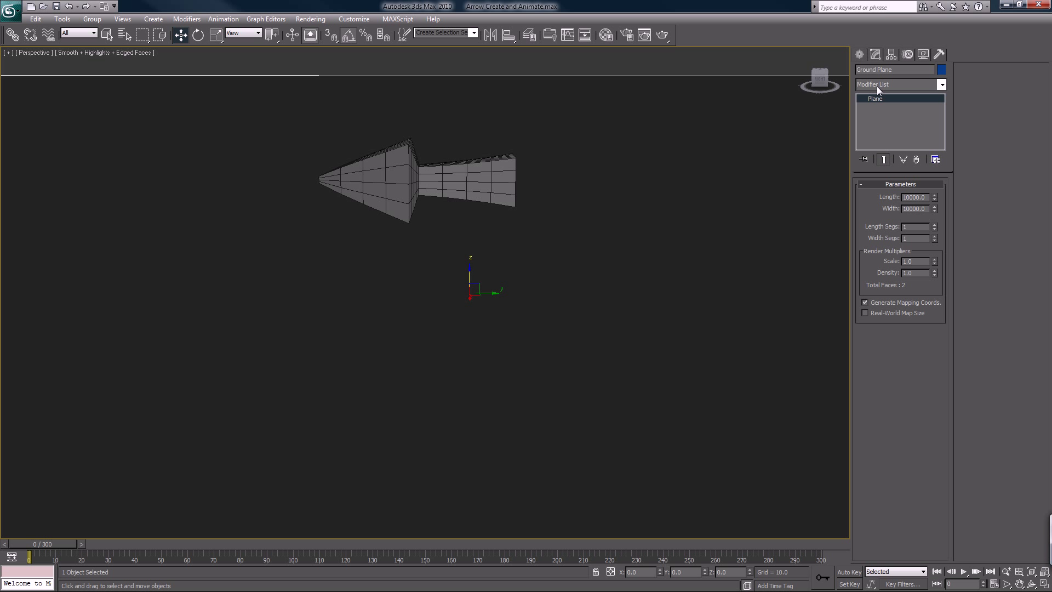
mouse_move(848, 164)
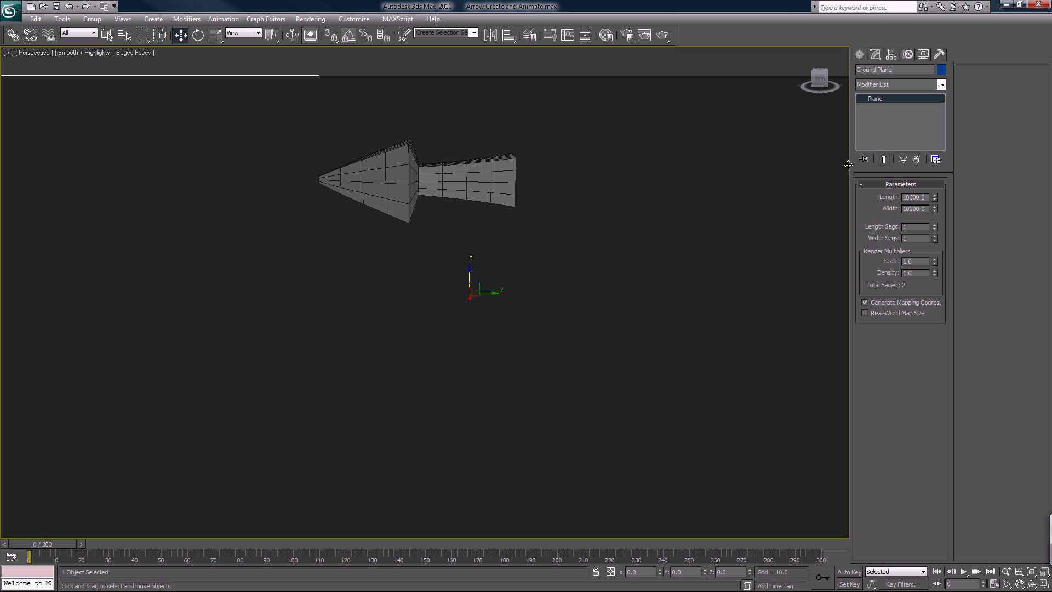
- Return to the Create panel's Standard Primitives
left_click(858, 54)
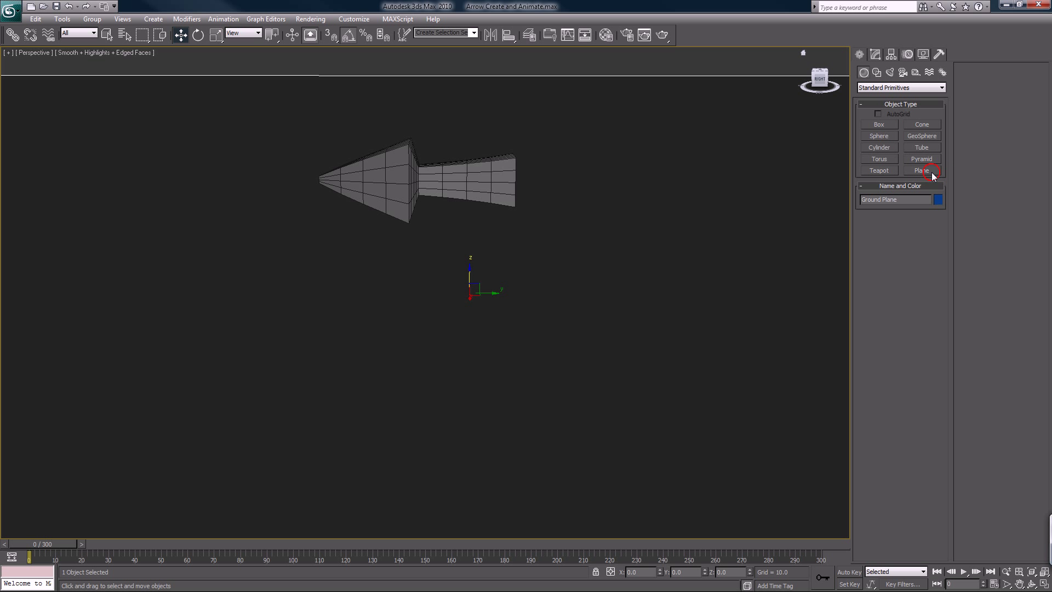
- Create a 1000 by 1000 'Particle Plane' at Z 30 and bring up the Material Editor
left_click(921, 170)
type("30")
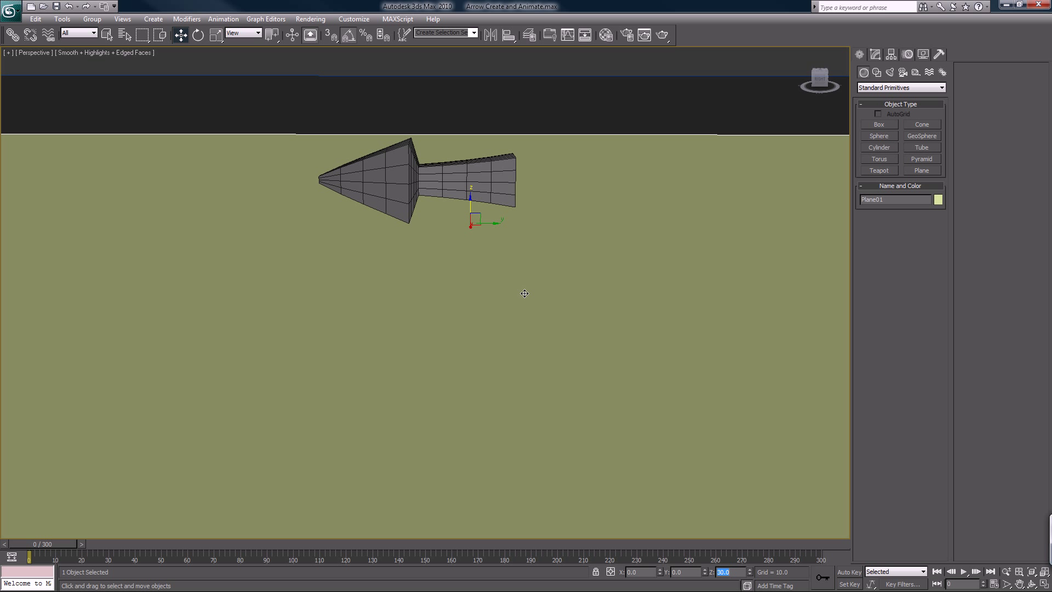
left_click(874, 55)
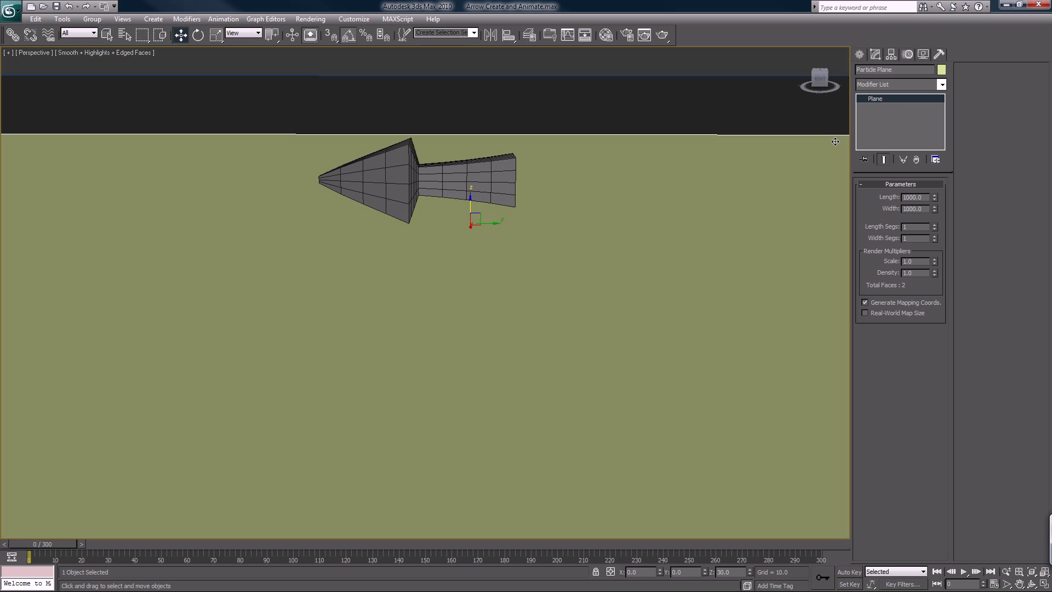
left_click(626, 34)
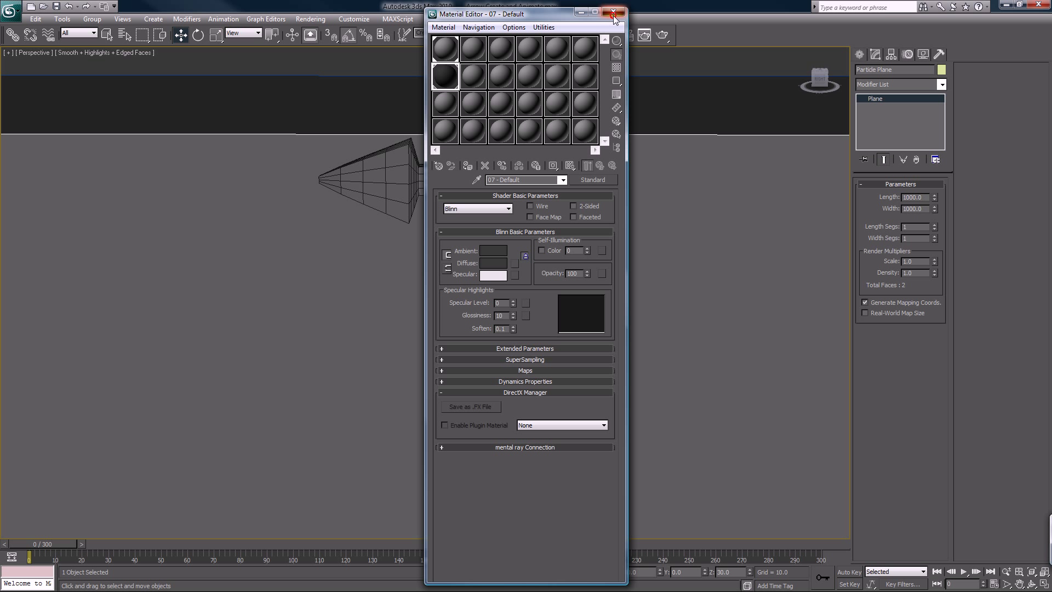
- Close the Material Editor, leaving Particle Plane with its grey material
left_click(611, 12)
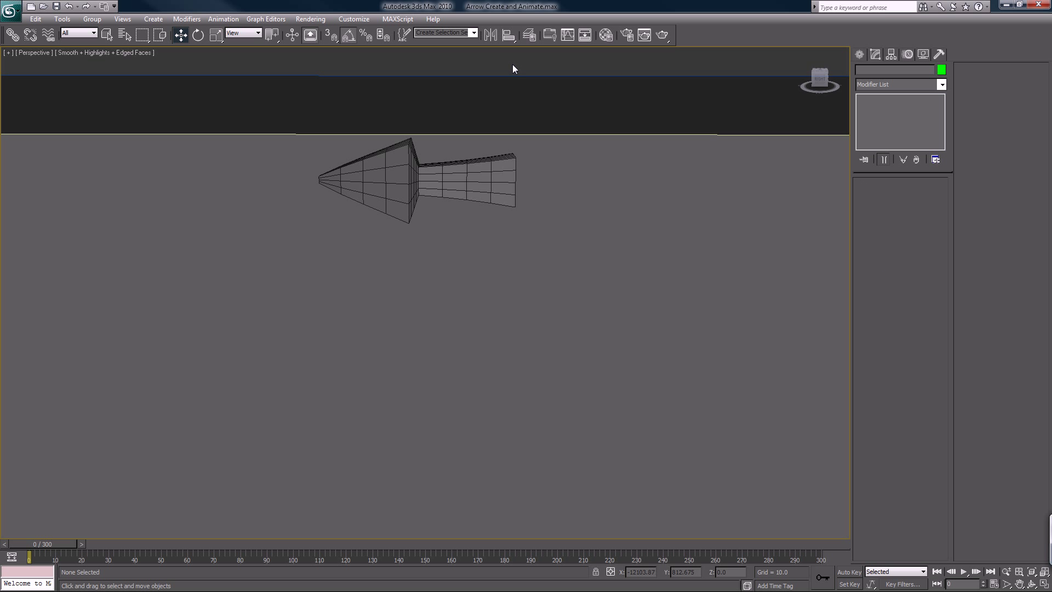
mouse_move(621, 62)
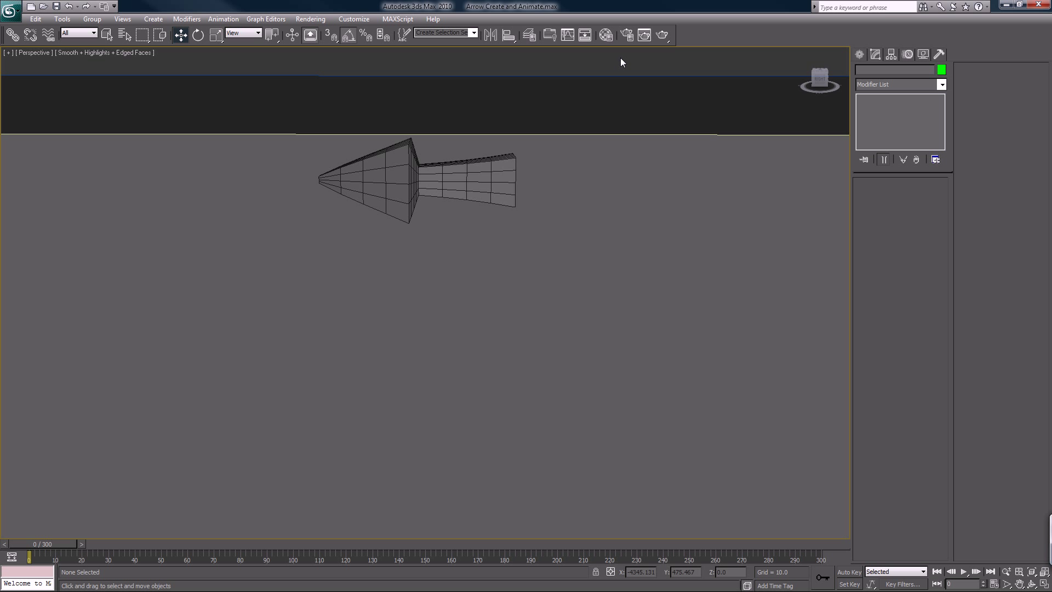
- Add a PF Source 01 emitter from the Particle Systems category near the arrow
left_click(863, 73)
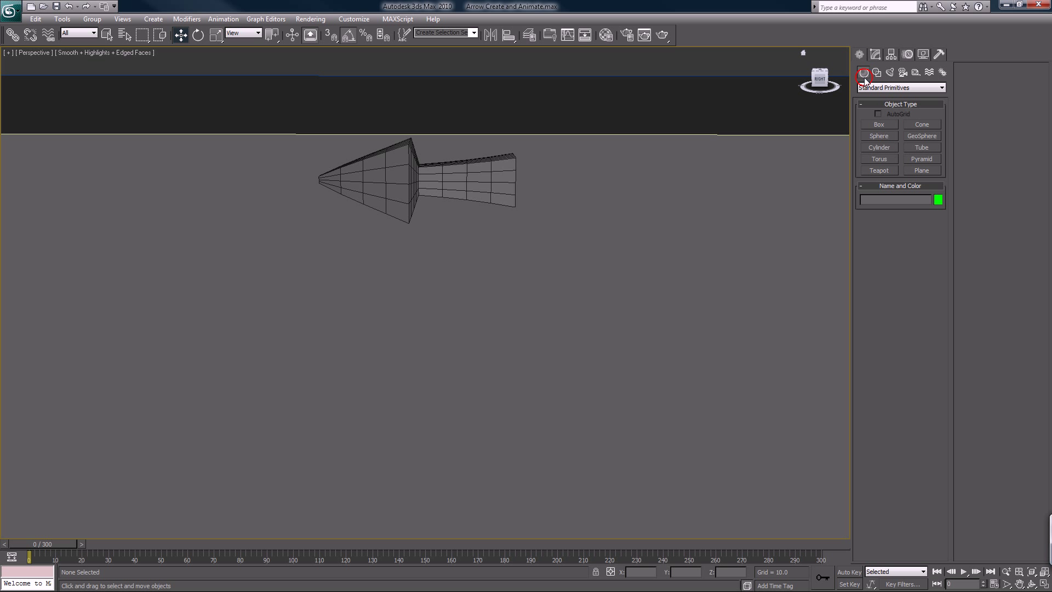
left_click(899, 87)
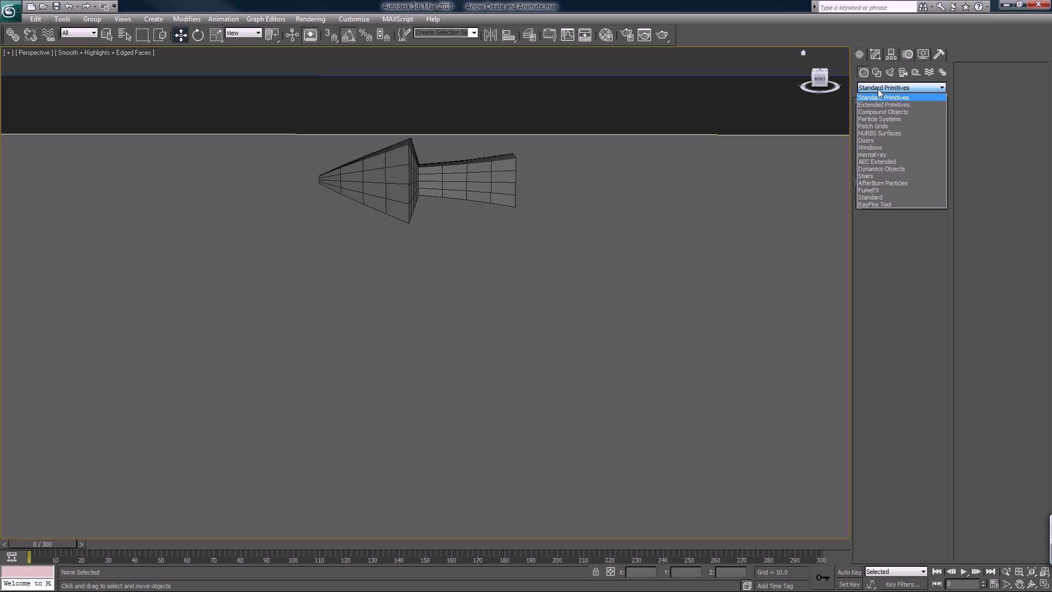
left_click(880, 119)
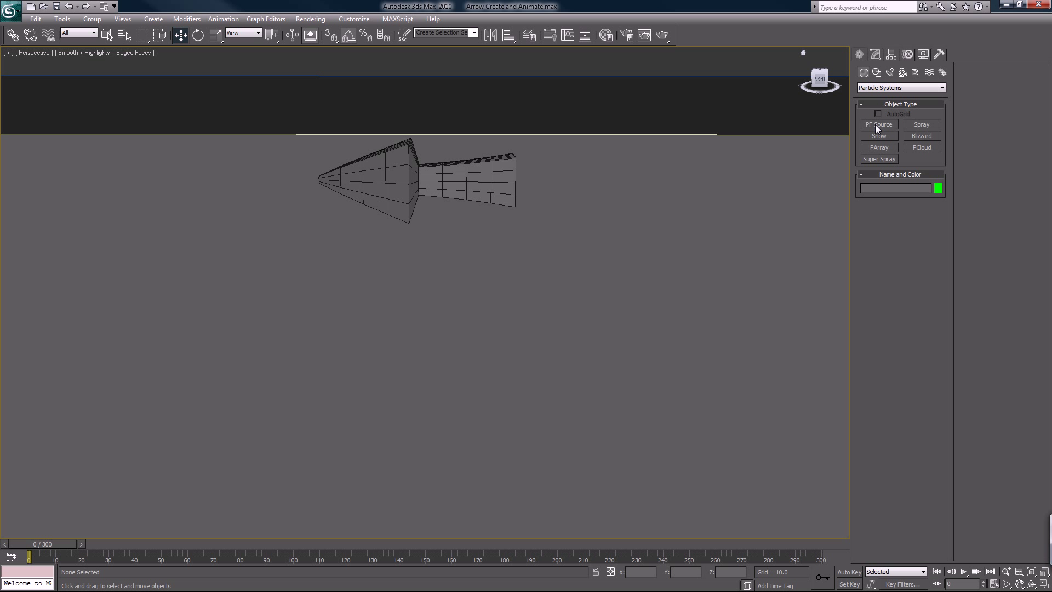
left_click(879, 125)
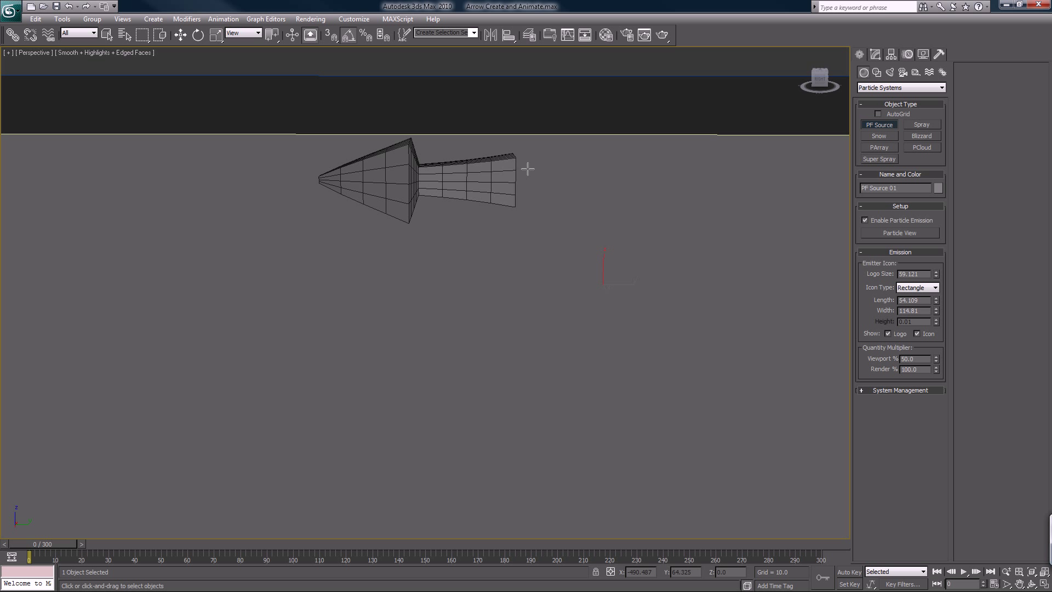
mouse_move(527, 164)
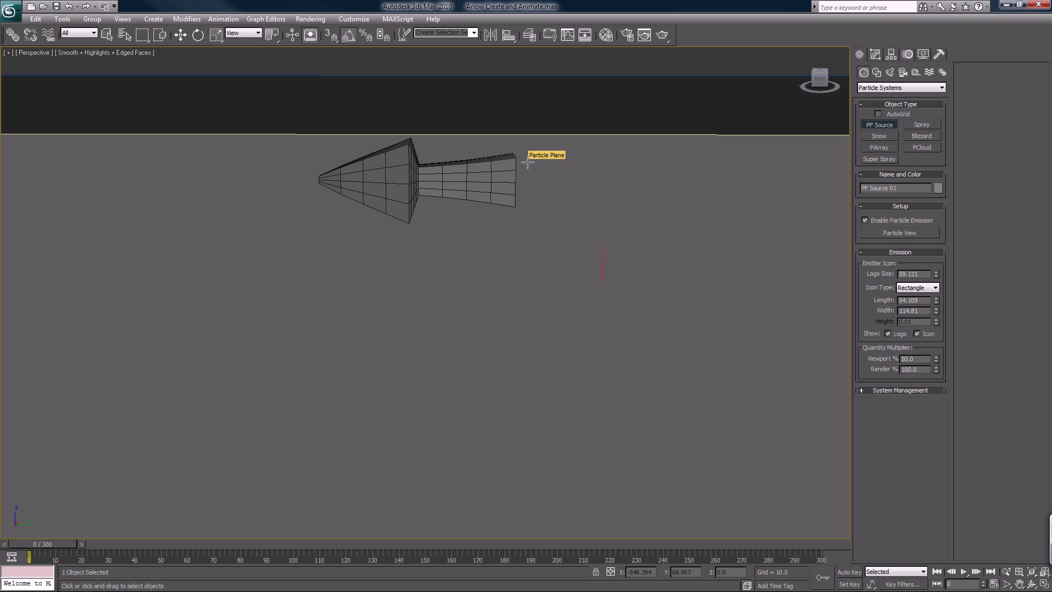
mouse_move(636, 166)
type("100")
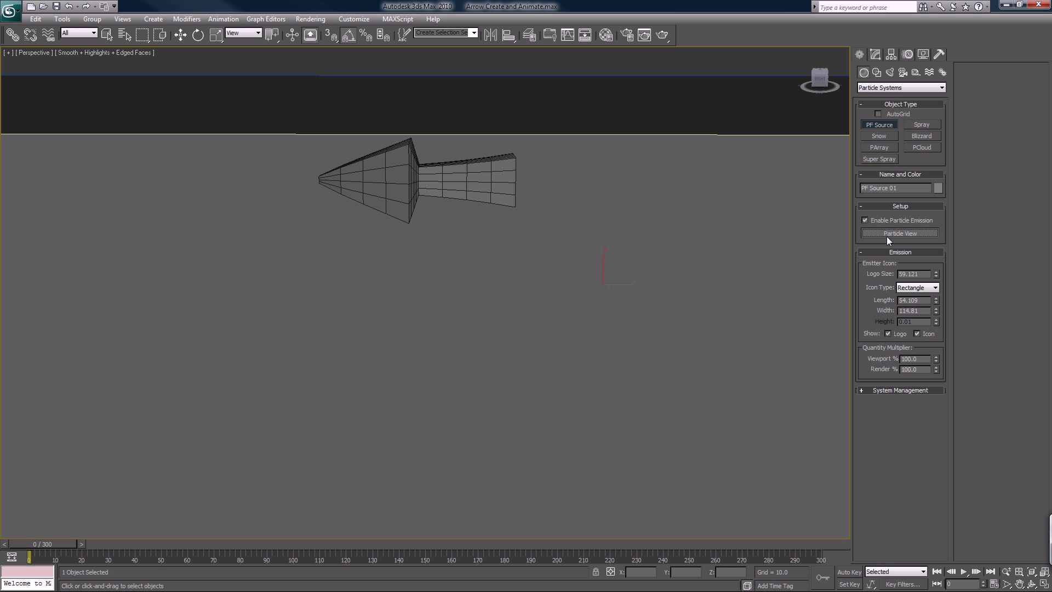
- Open Particle View to show PF Source 01 and its Event 01
left_click(899, 233)
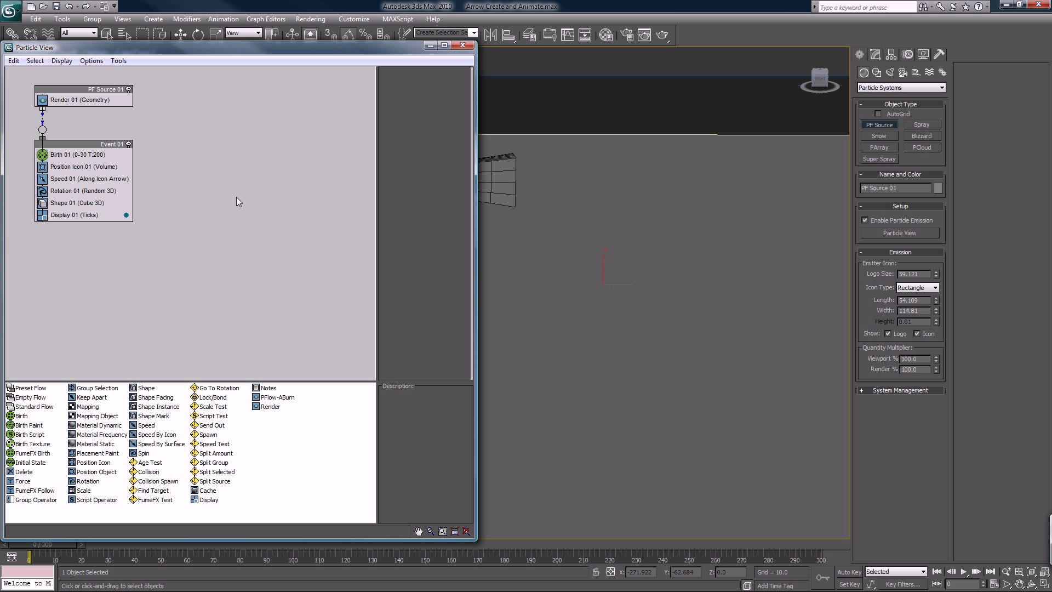
mouse_move(150, 81)
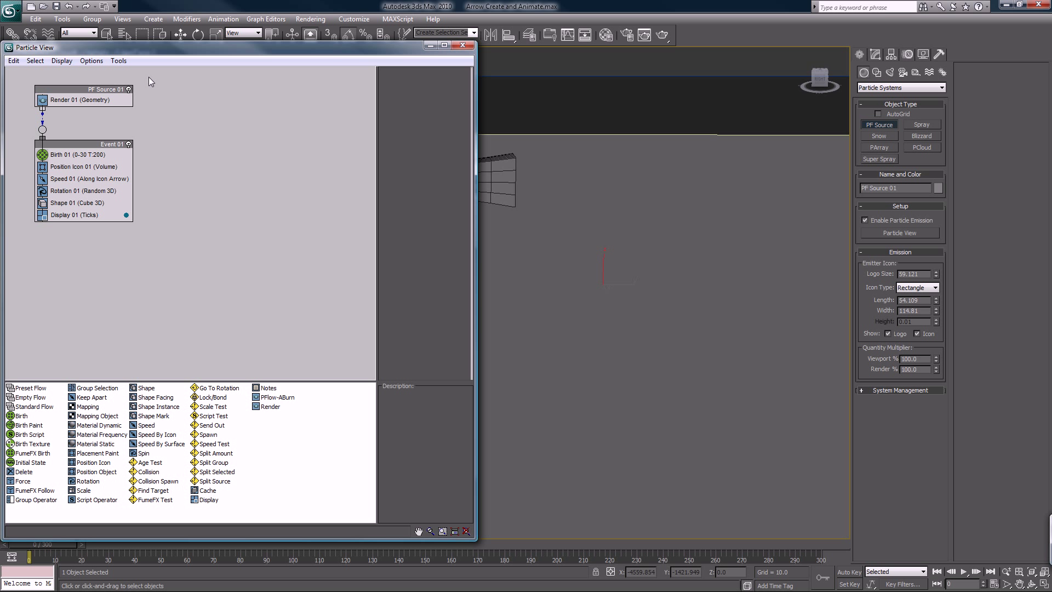
mouse_move(169, 140)
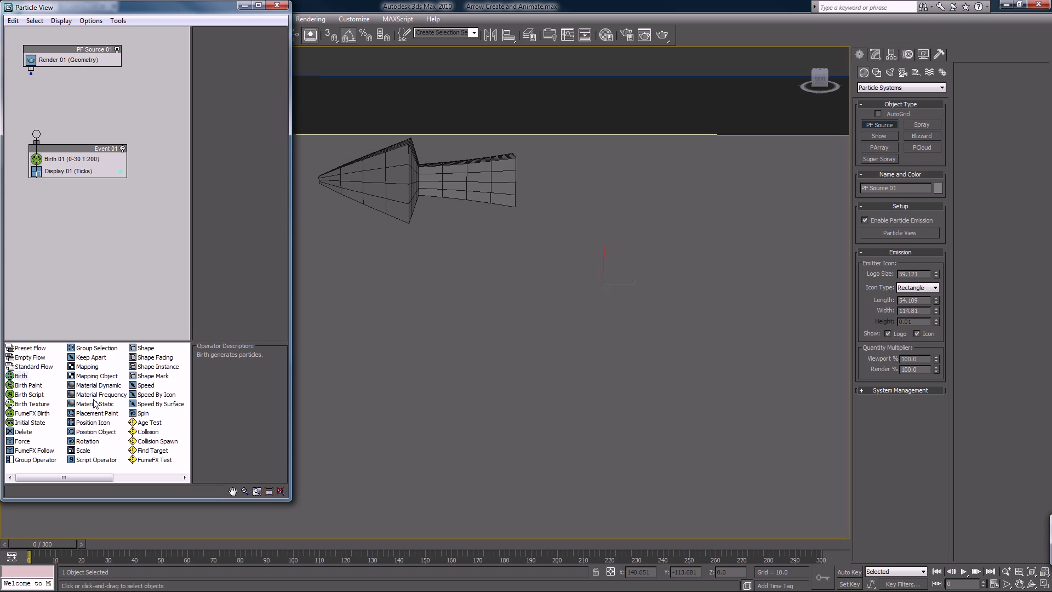
mouse_move(95, 434)
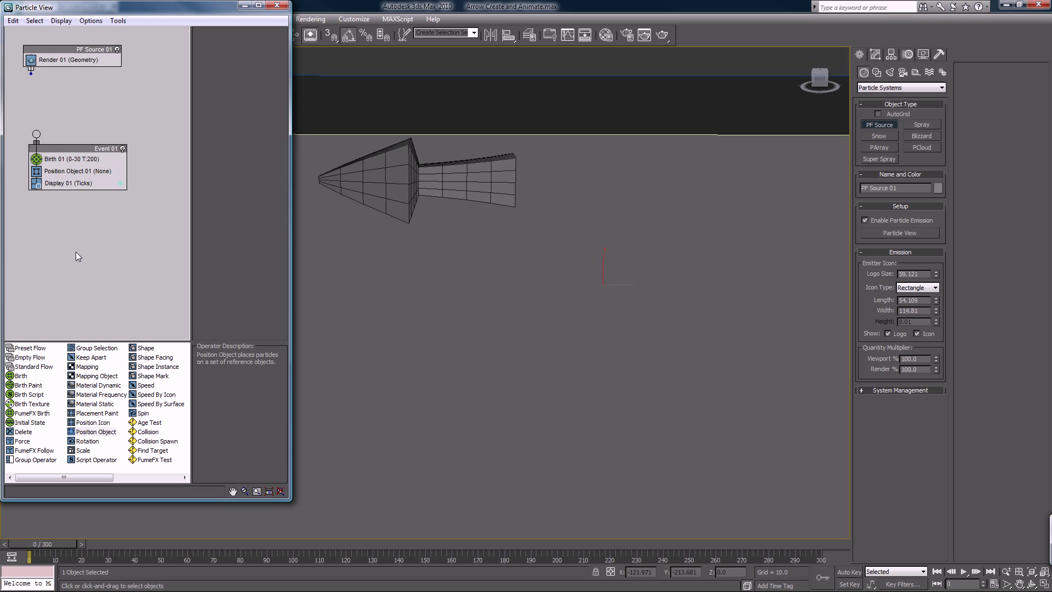
mouse_move(91, 441)
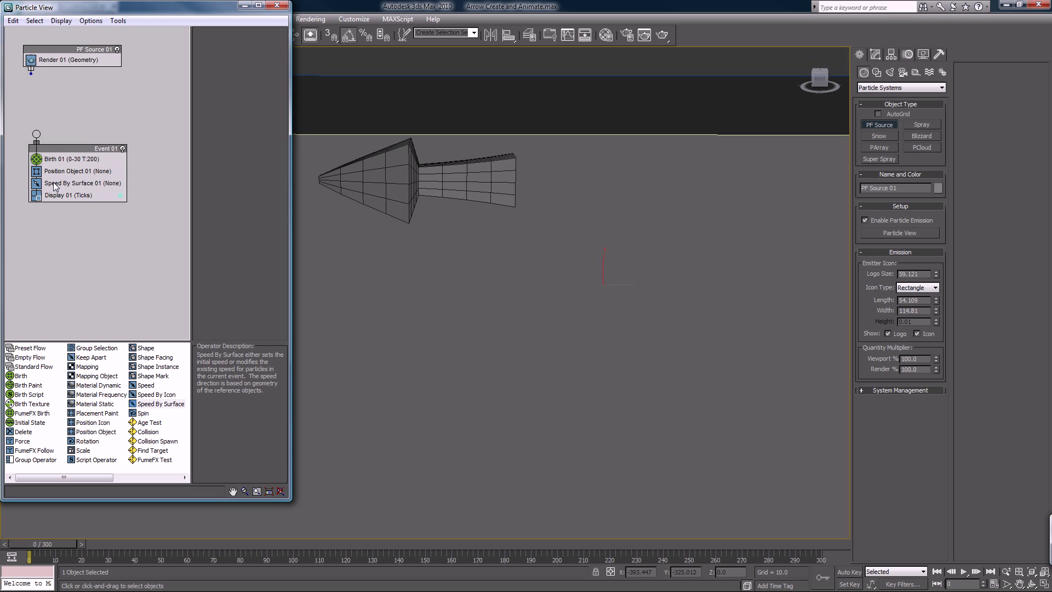
mouse_move(93, 397)
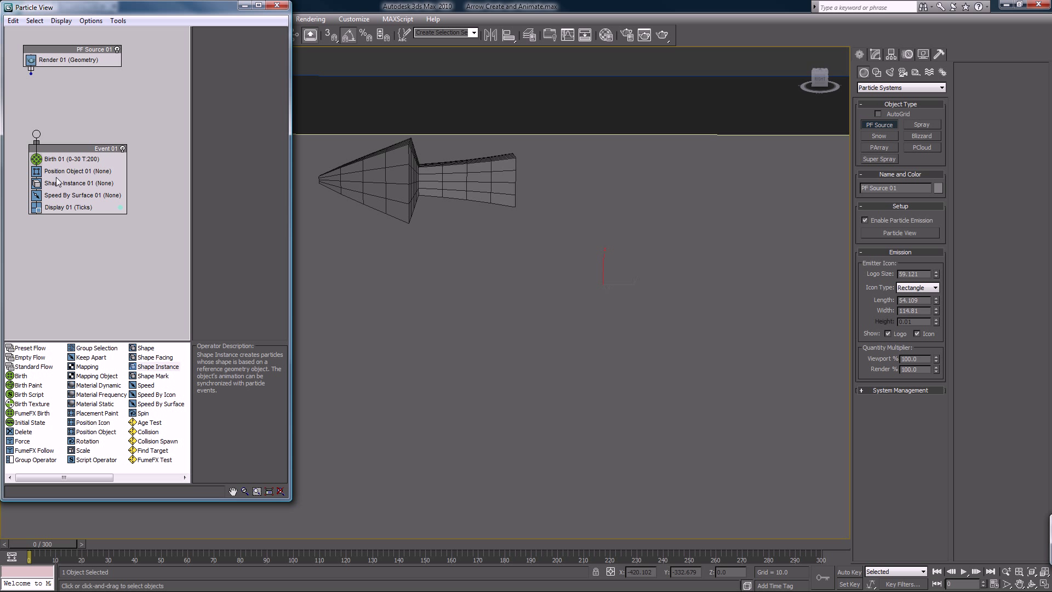
mouse_move(65, 248)
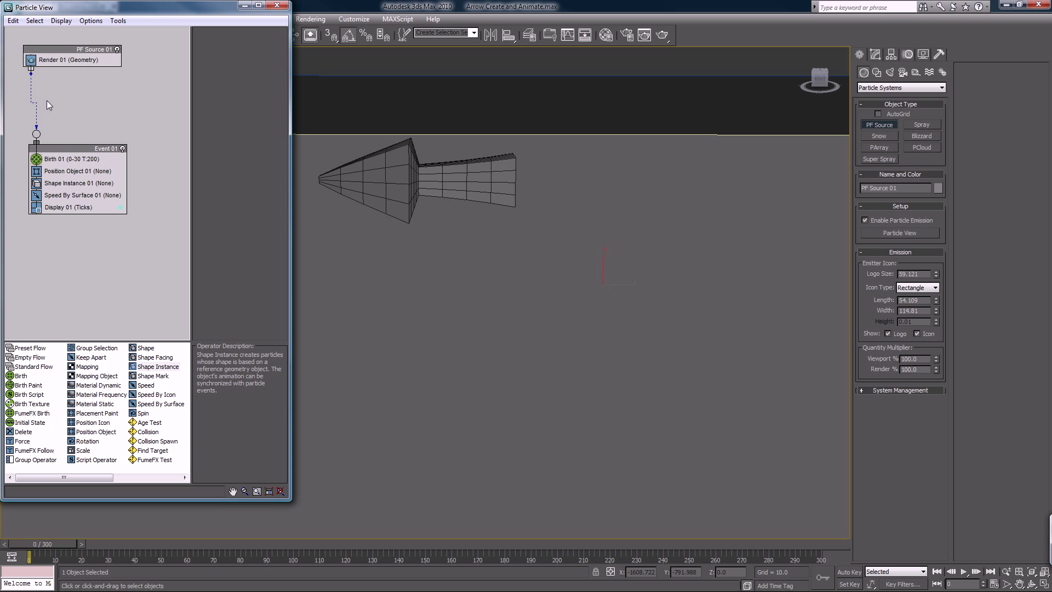
mouse_move(30, 141)
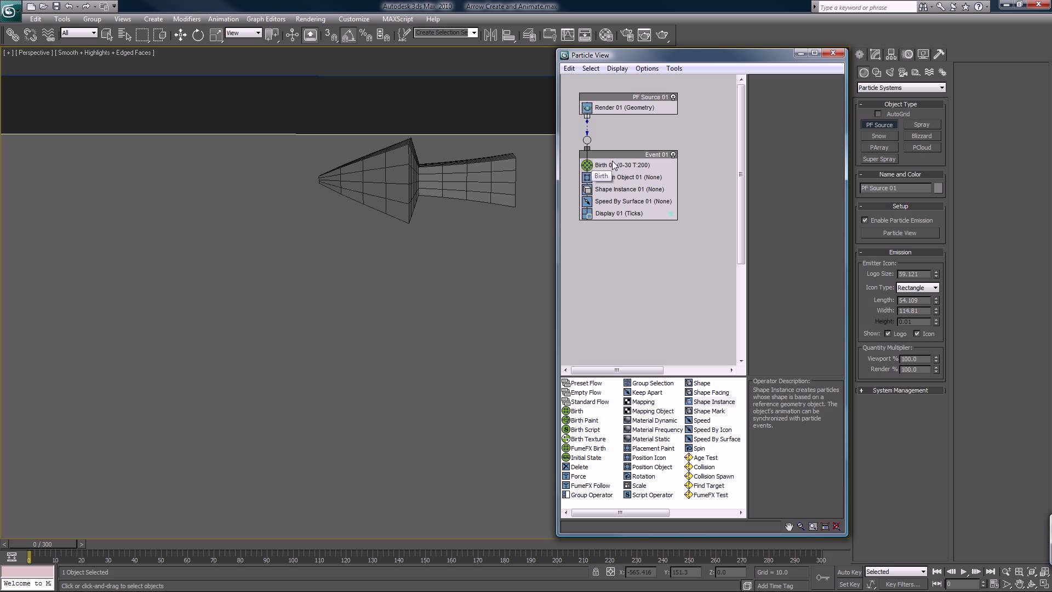
- Review Birth 01's values, then display Position Object 01's Surface emitter settings
left_click(608, 165)
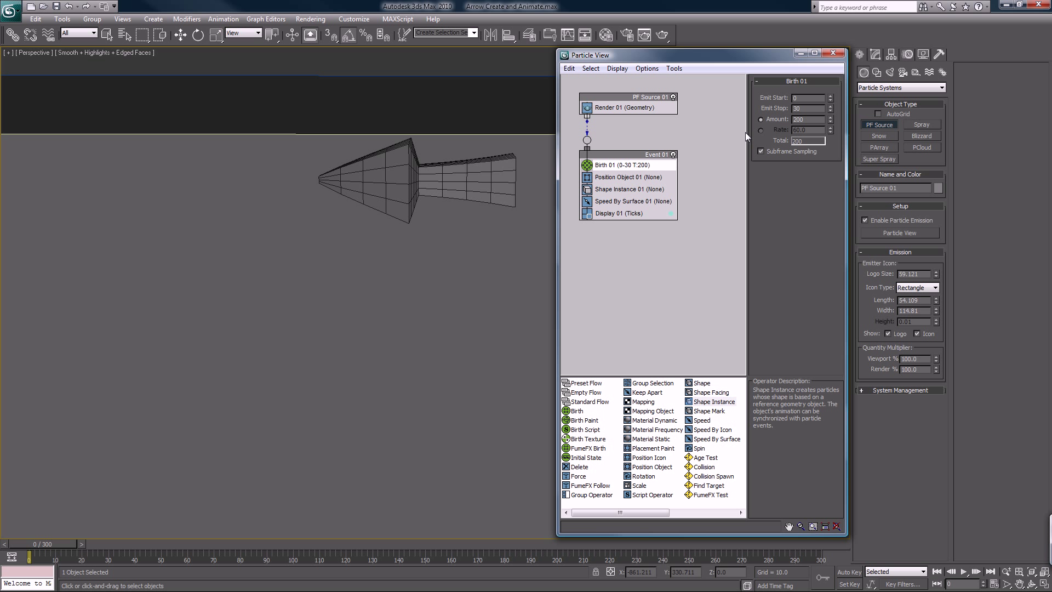
mouse_move(778, 106)
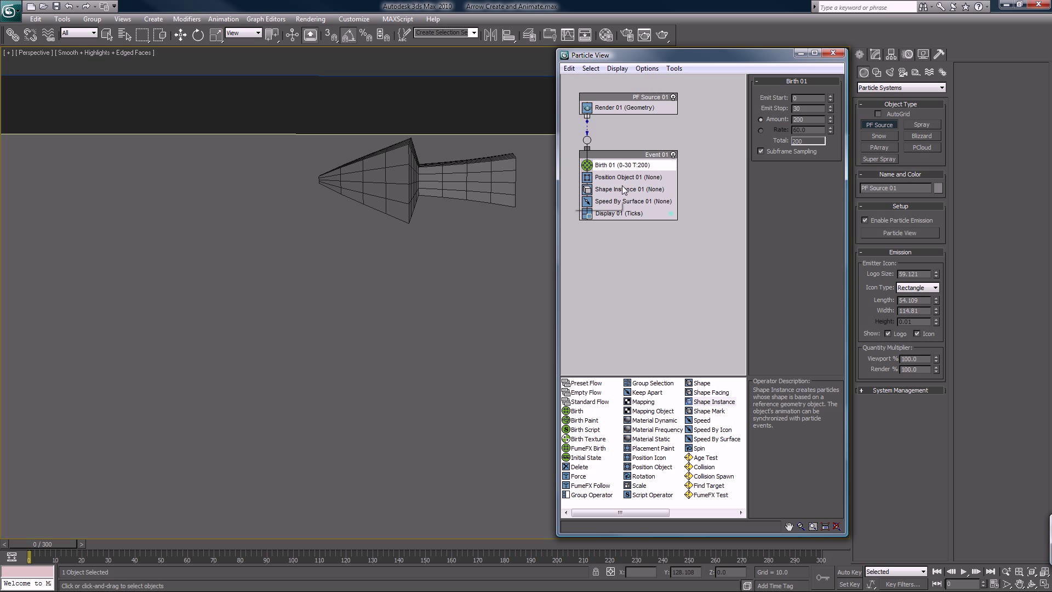
mouse_move(620, 176)
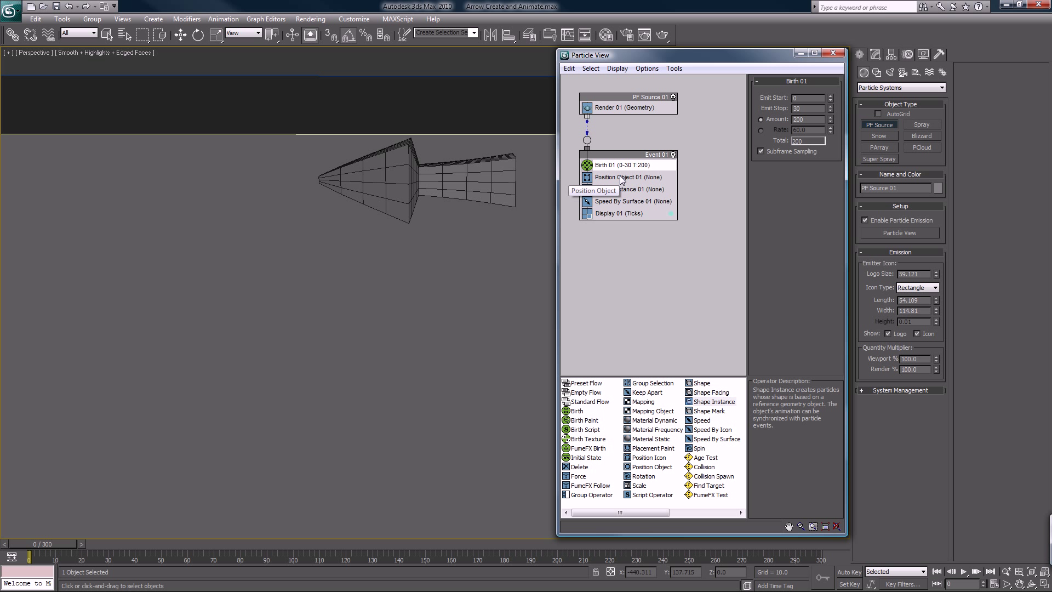
left_click(627, 176)
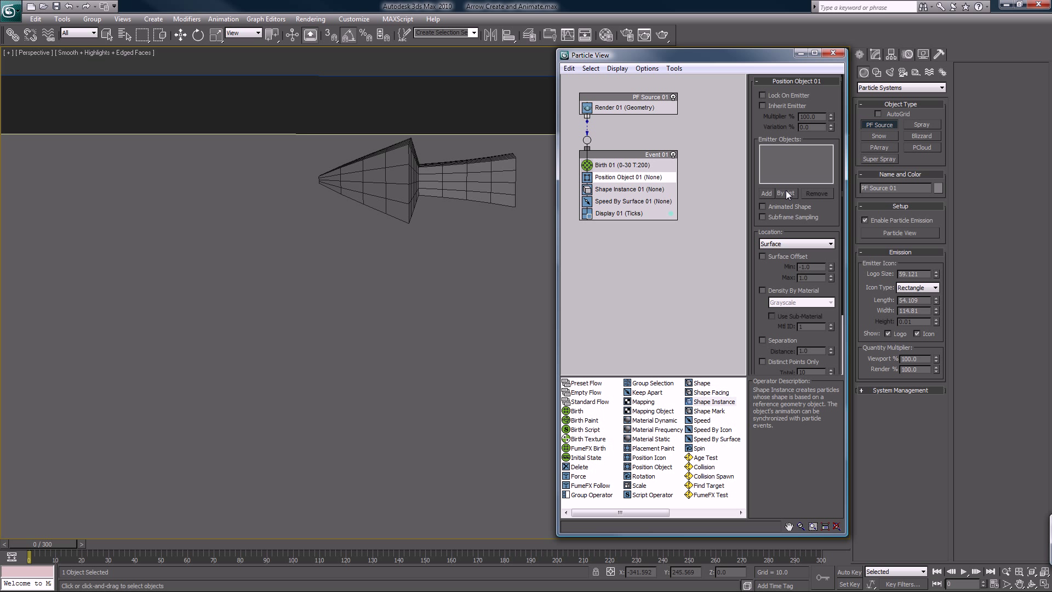
- Set Particle Plane as Position Object 01's emitter, then open the layer list and move it aside
left_click(765, 193)
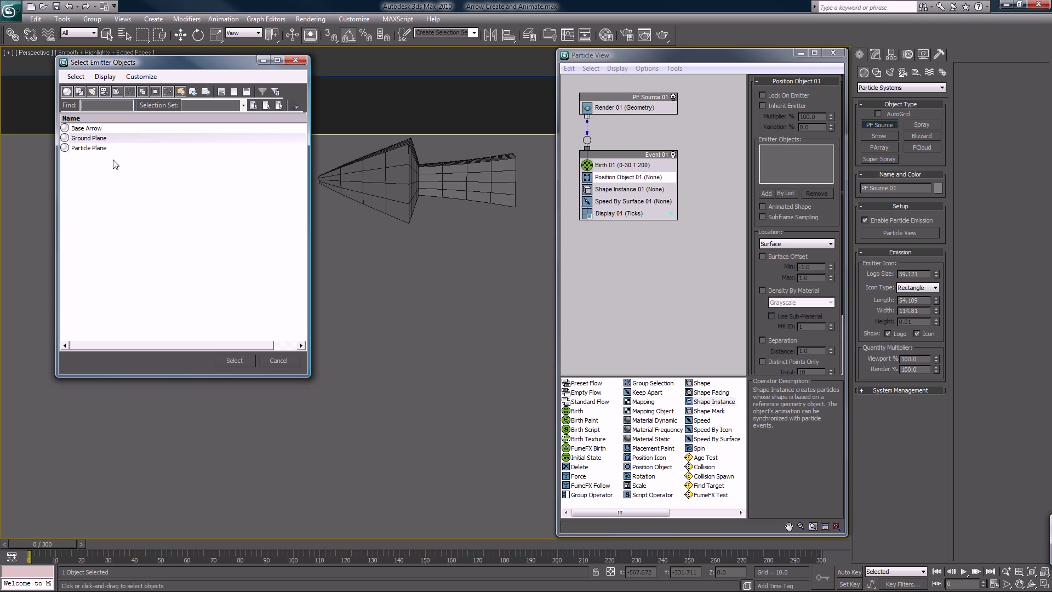
mouse_move(92, 154)
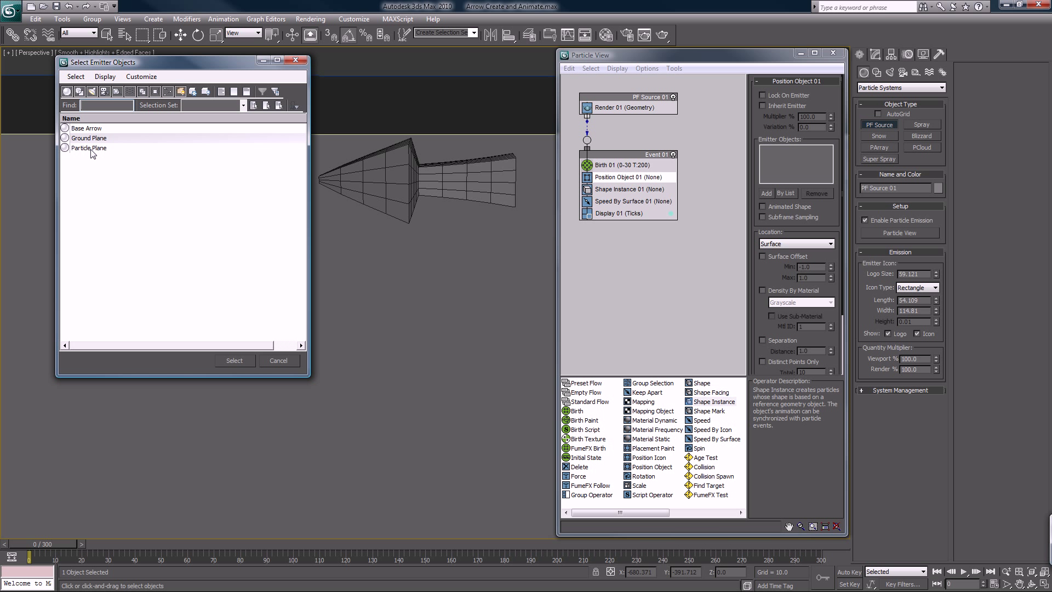
left_click(234, 360)
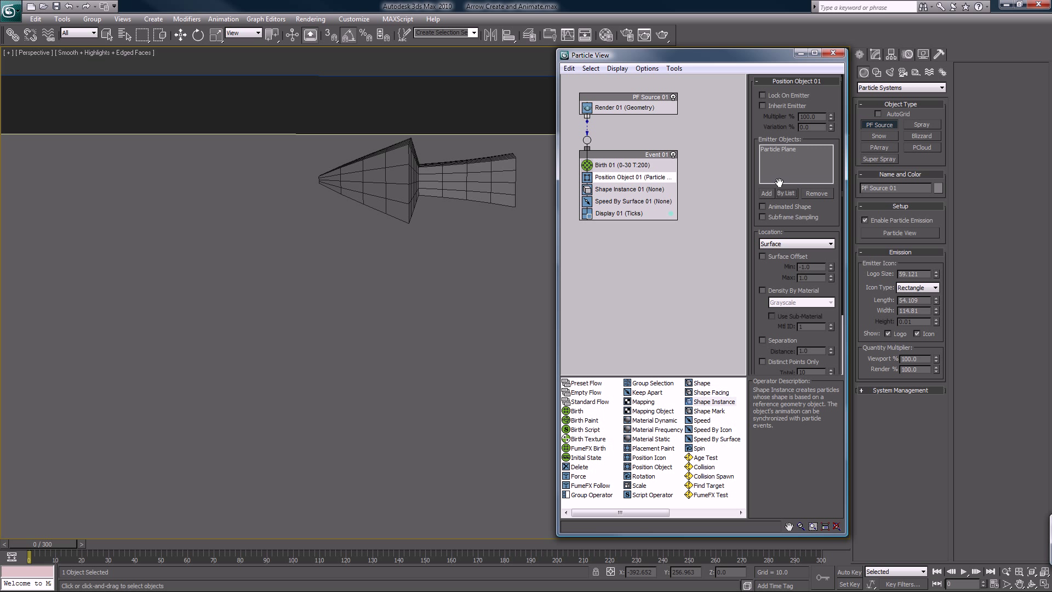
mouse_move(515, 267)
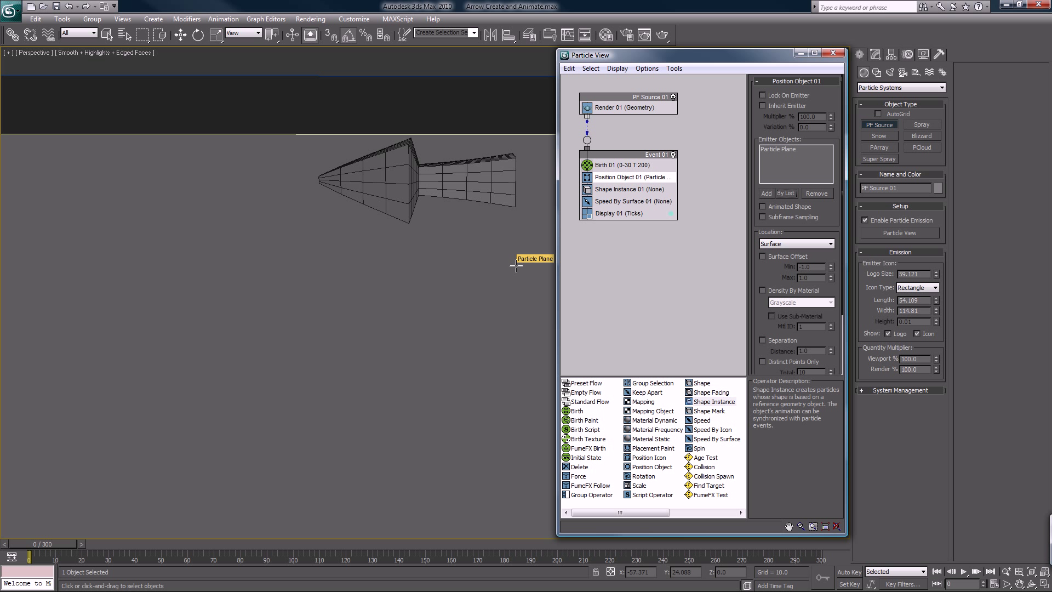
right_click(488, 267)
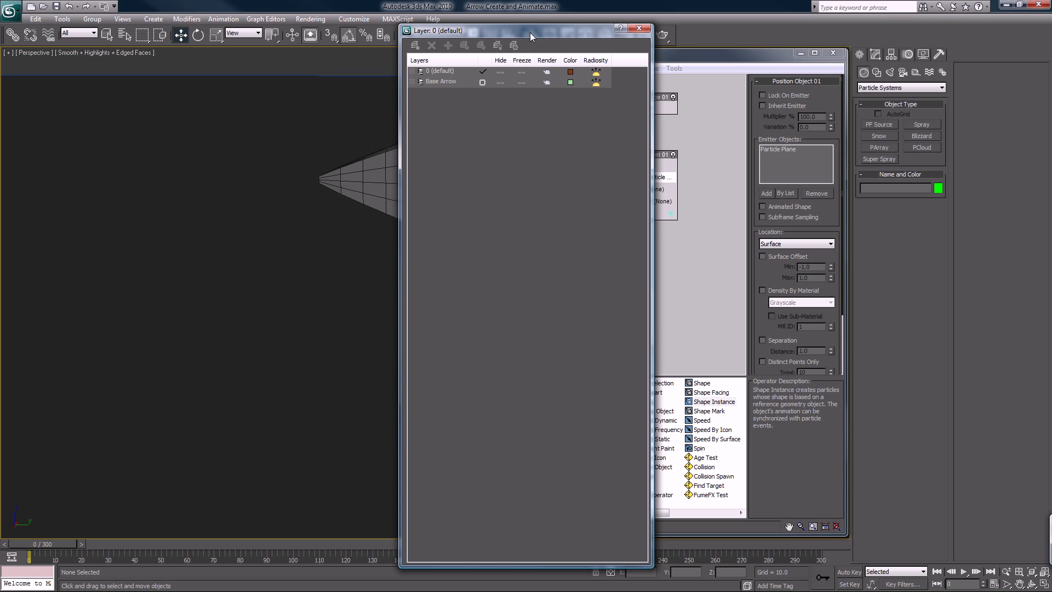
left_click(441, 81)
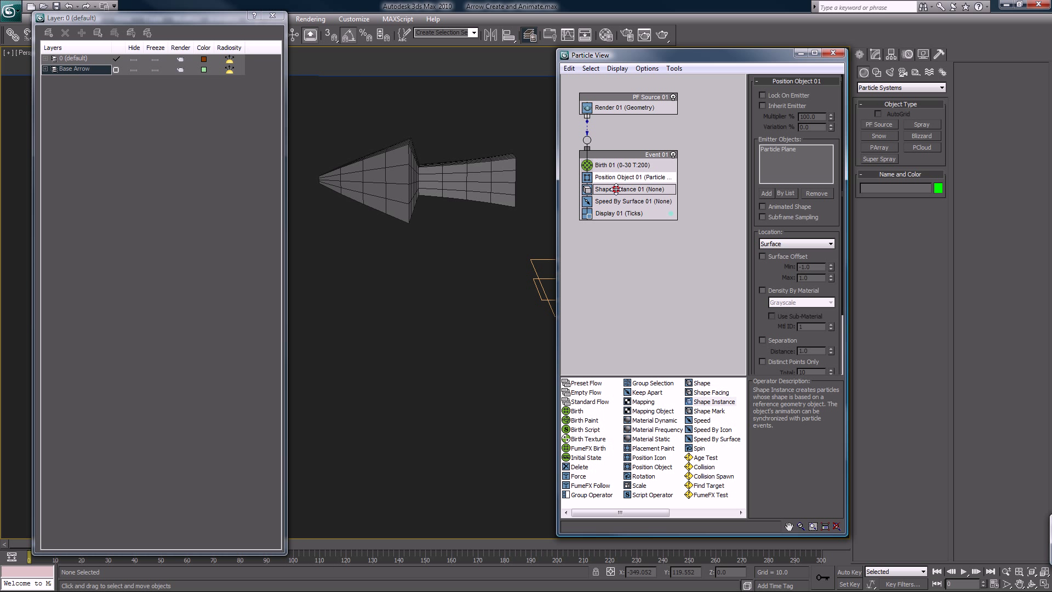
- Use Base Arrow as Shape Instance 01 geometry, close the layer list, and display Bounding Boxes
left_click(624, 189)
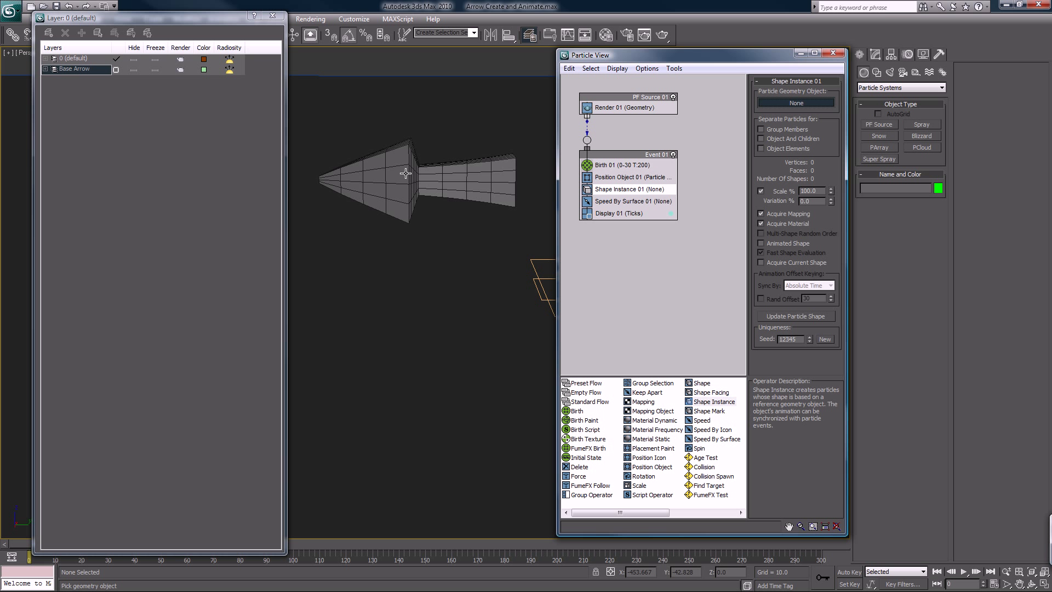
left_click(796, 102)
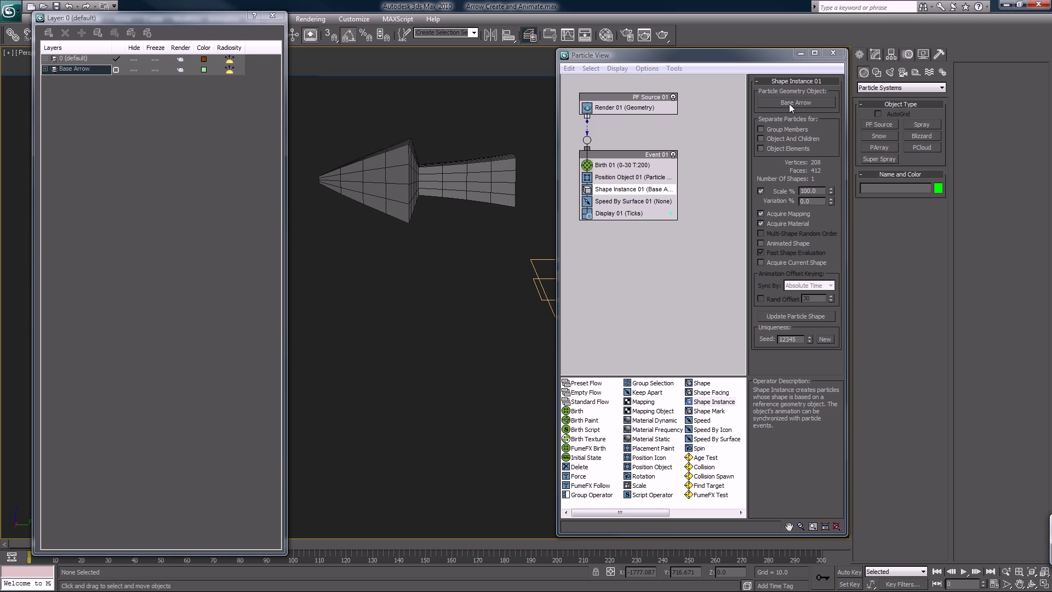
mouse_move(123, 76)
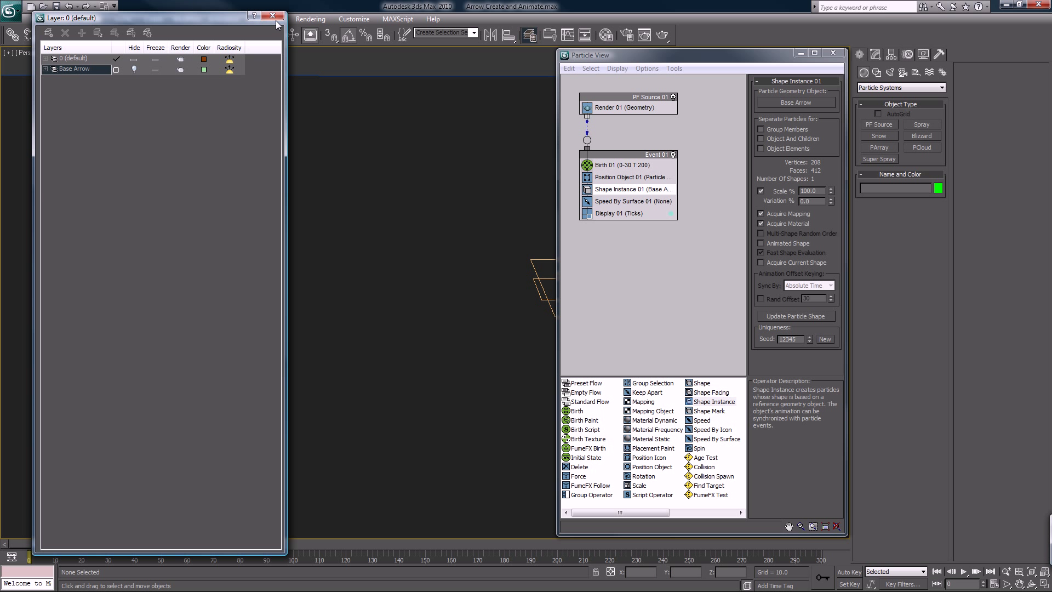
left_click(271, 15)
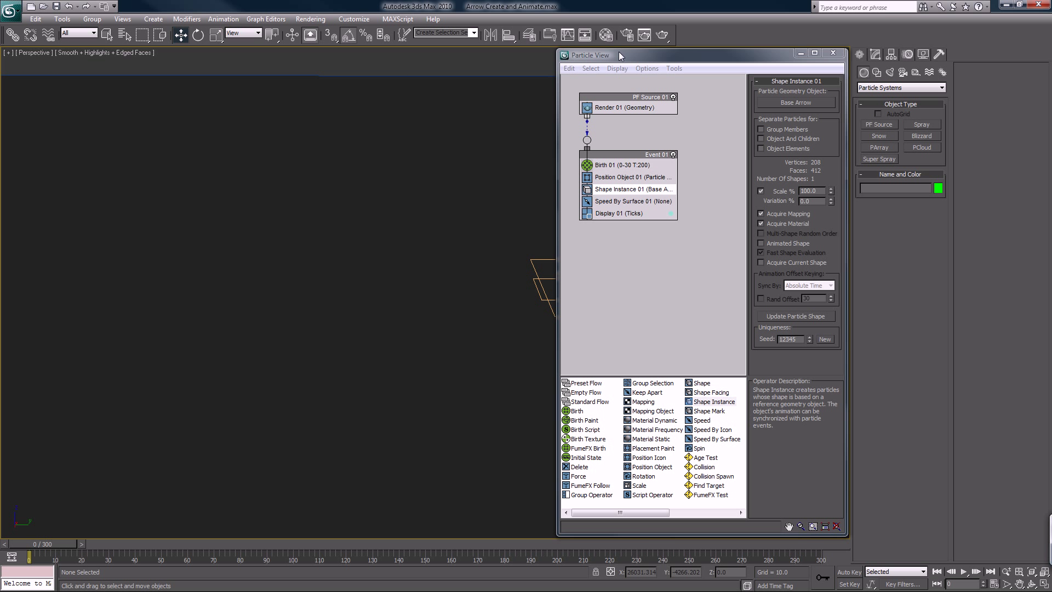
left_click_drag(617, 54, 736, 48)
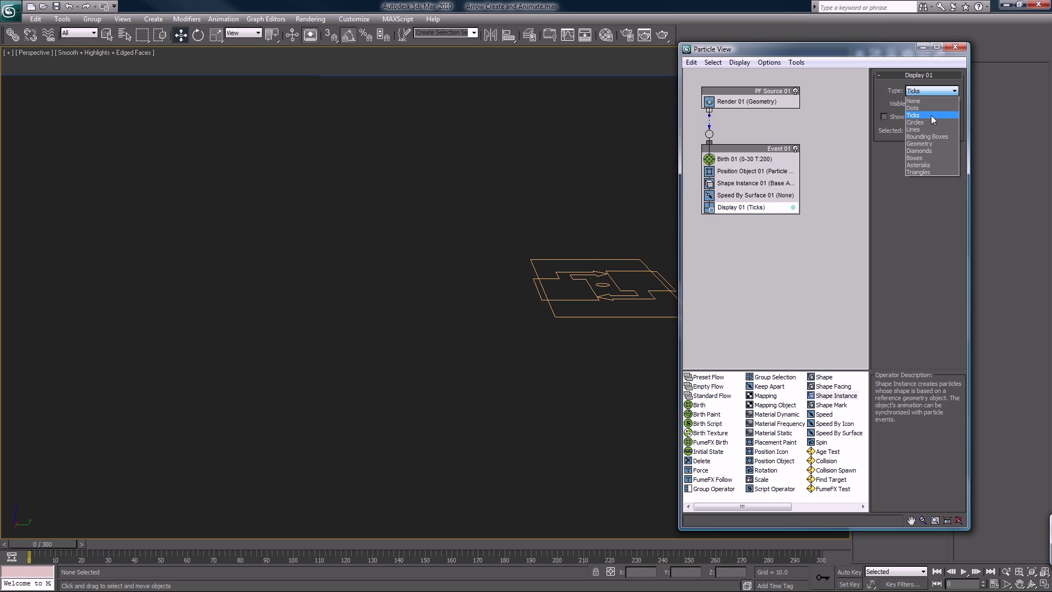
left_click(927, 137)
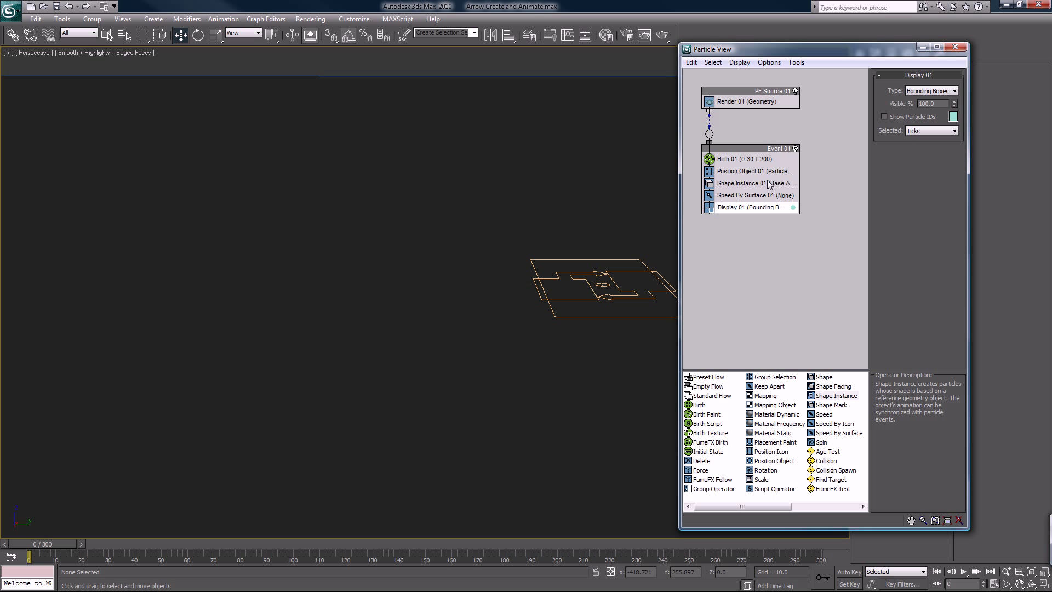
left_click(754, 195)
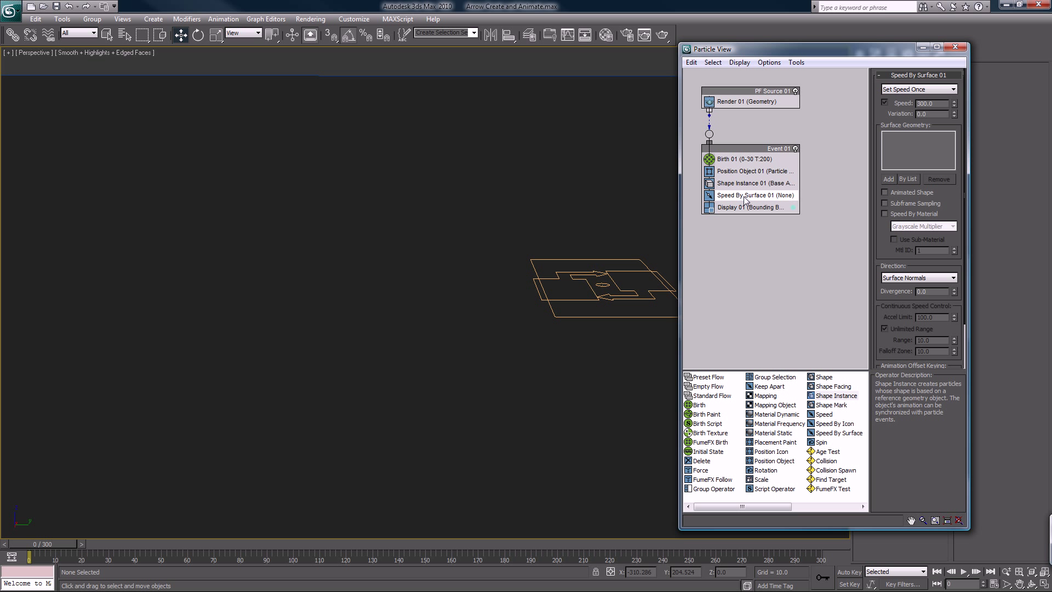
- Unhide all objects, add Particle Plane to Speed By Surface 01, then hide it
right_click(576, 108)
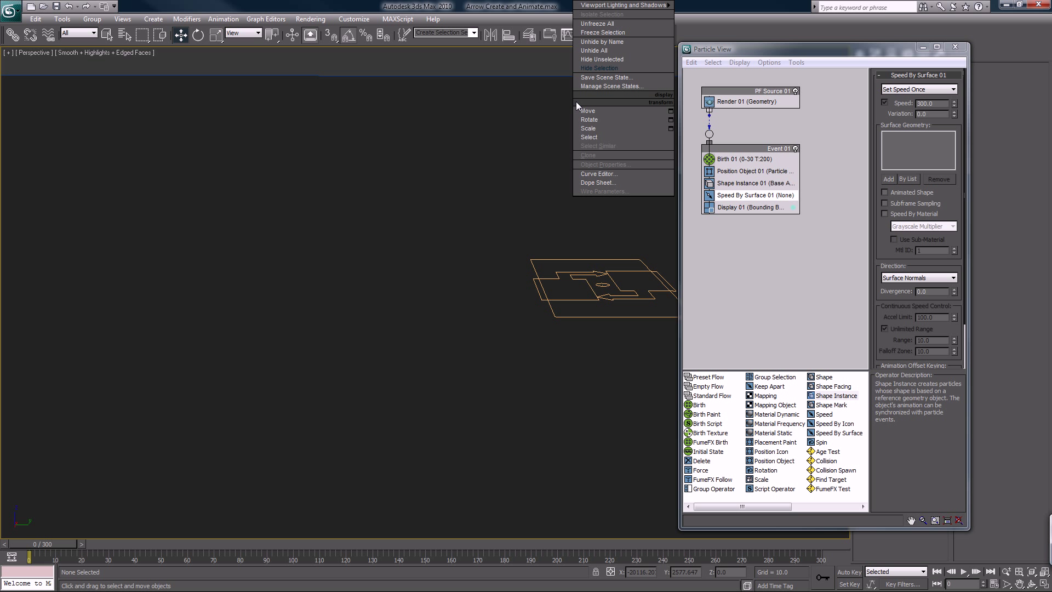
mouse_move(601, 41)
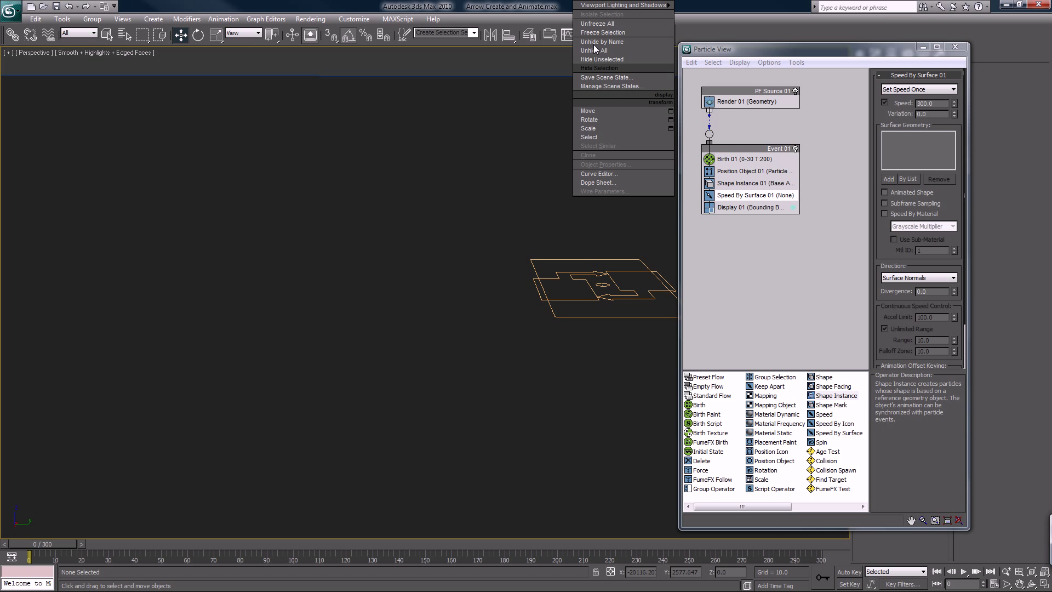
left_click(600, 50)
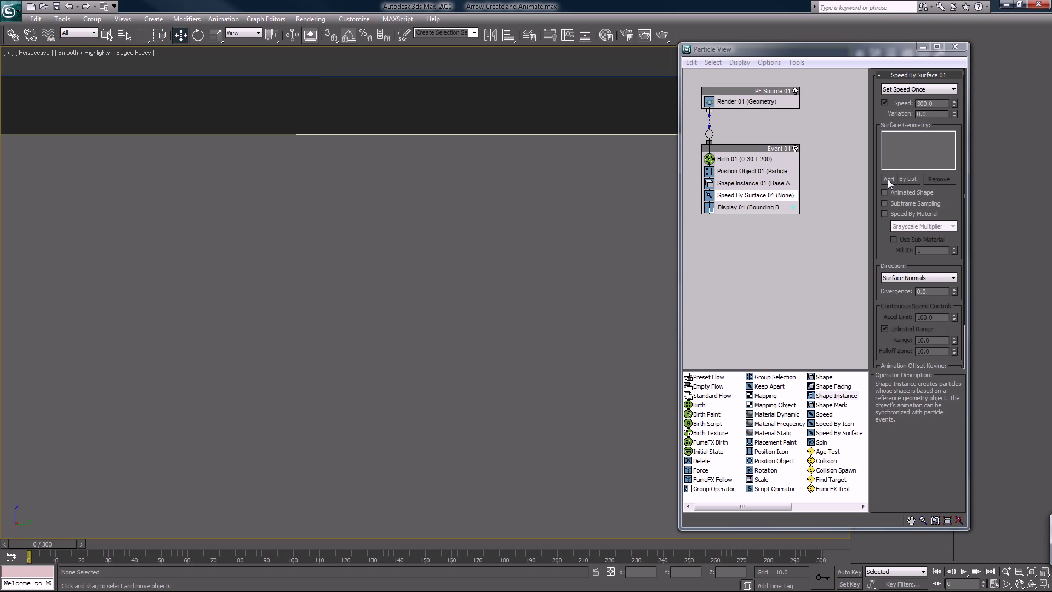
left_click(907, 179)
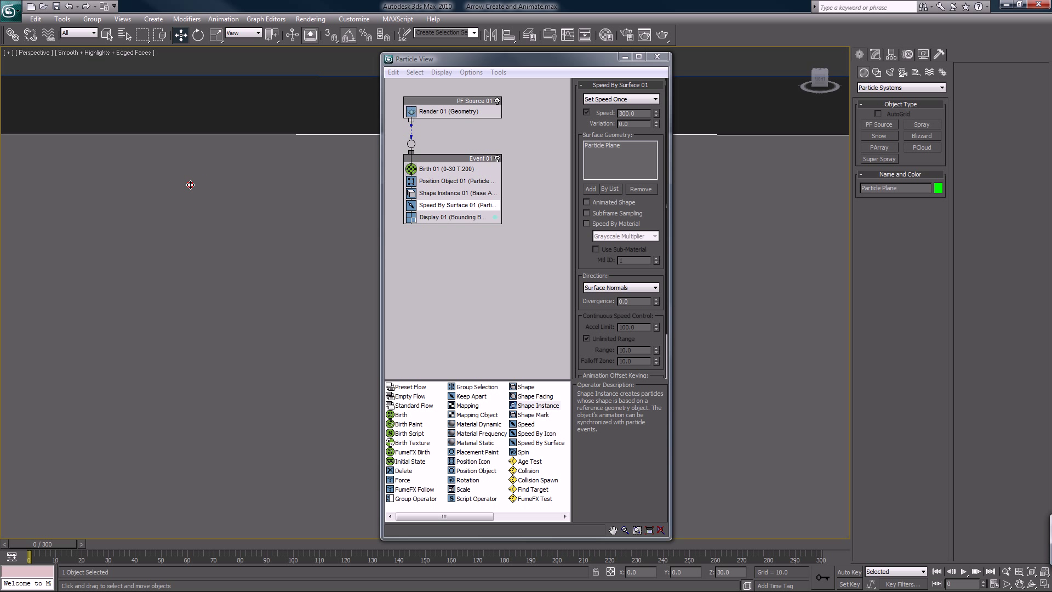
right_click(190, 185)
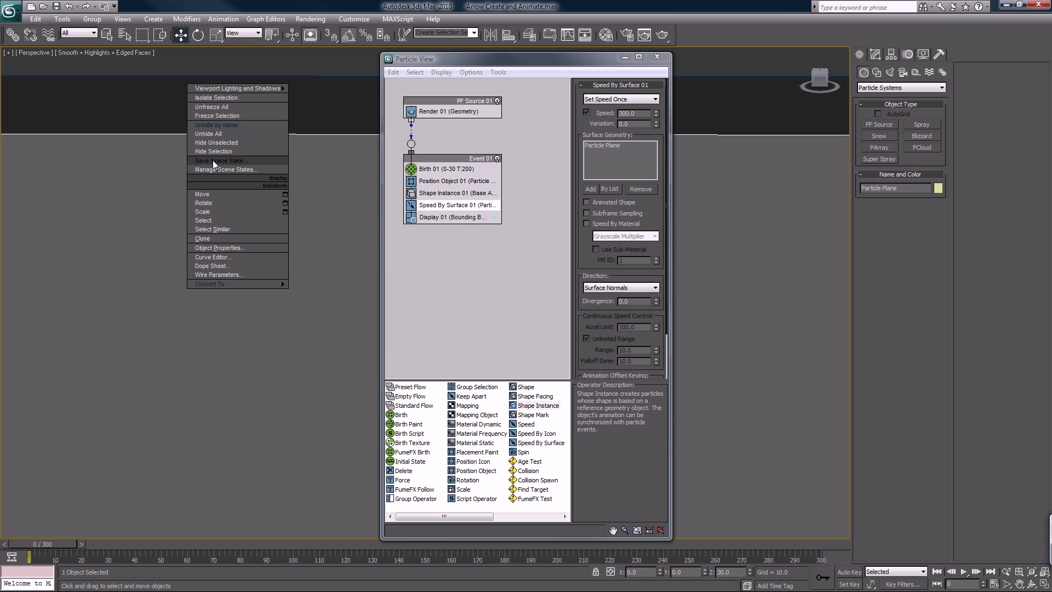
mouse_move(228, 155)
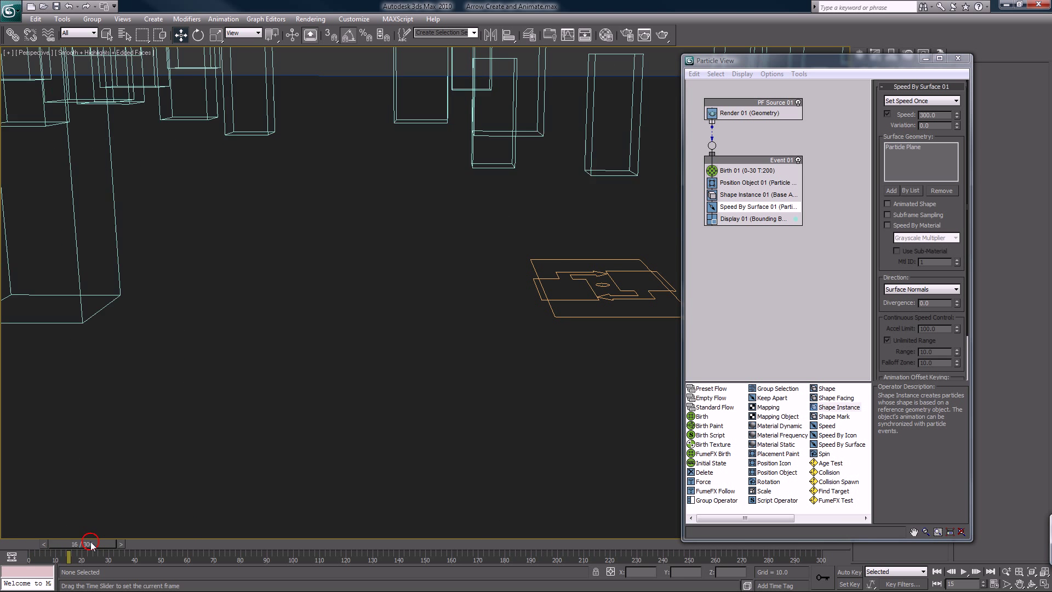
left_click_drag(87, 544, 104, 544)
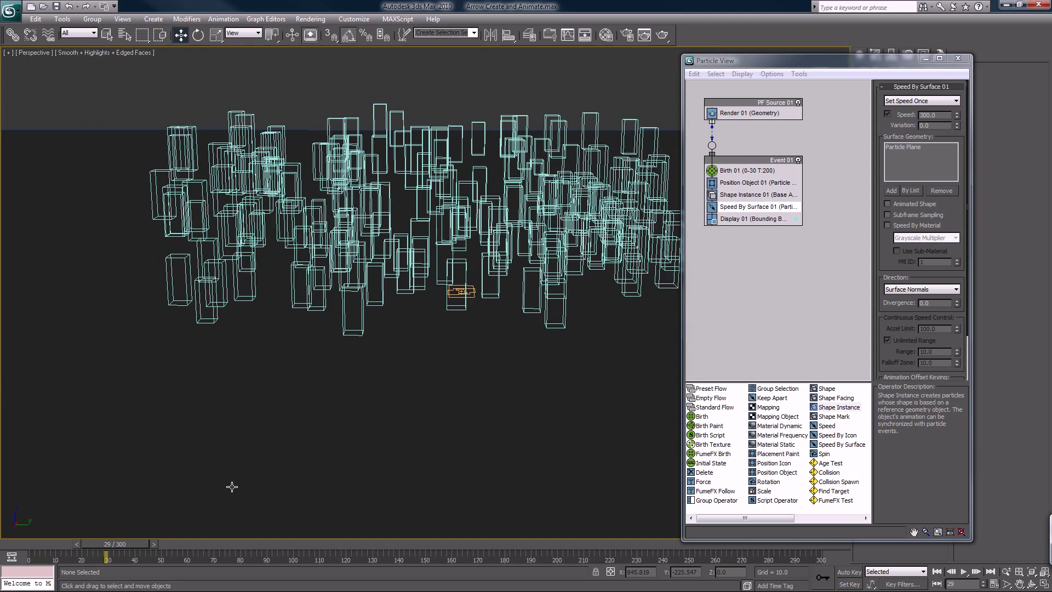
left_click_drag(106, 556, 52, 556)
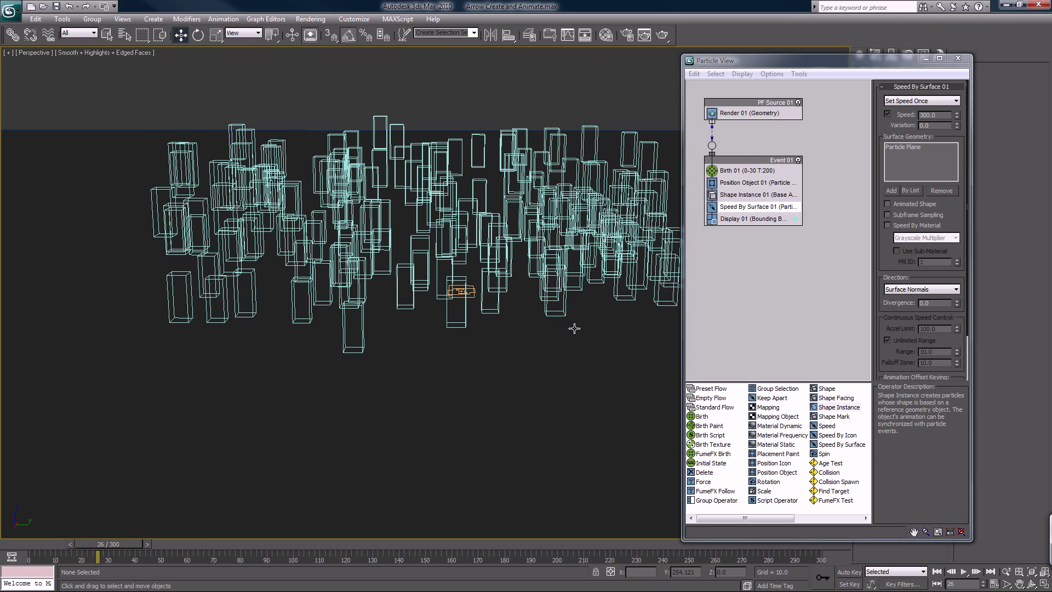
mouse_move(100, 525)
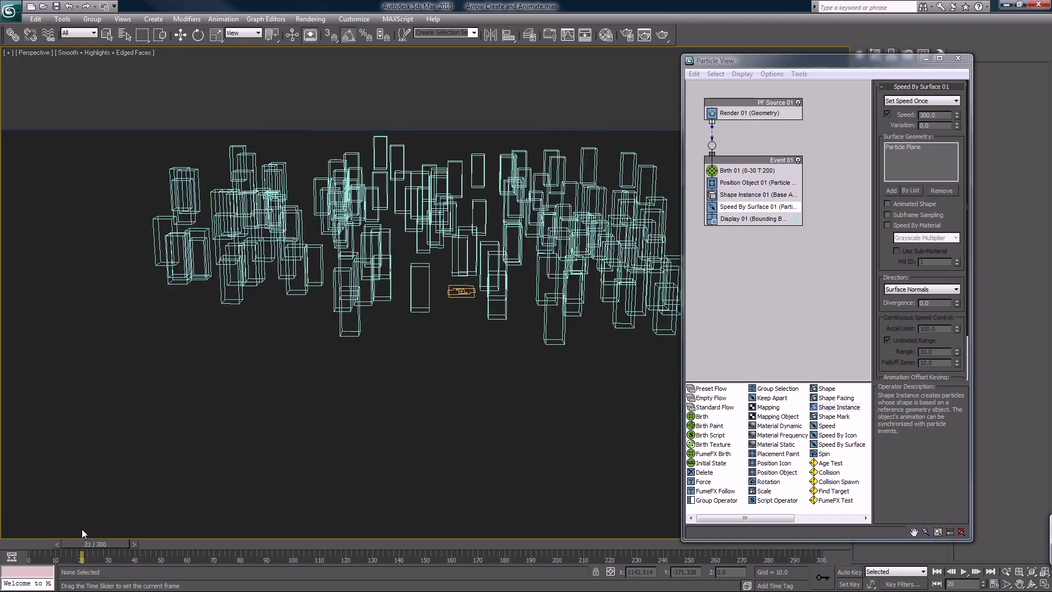
left_click_drag(80, 556, 79, 556)
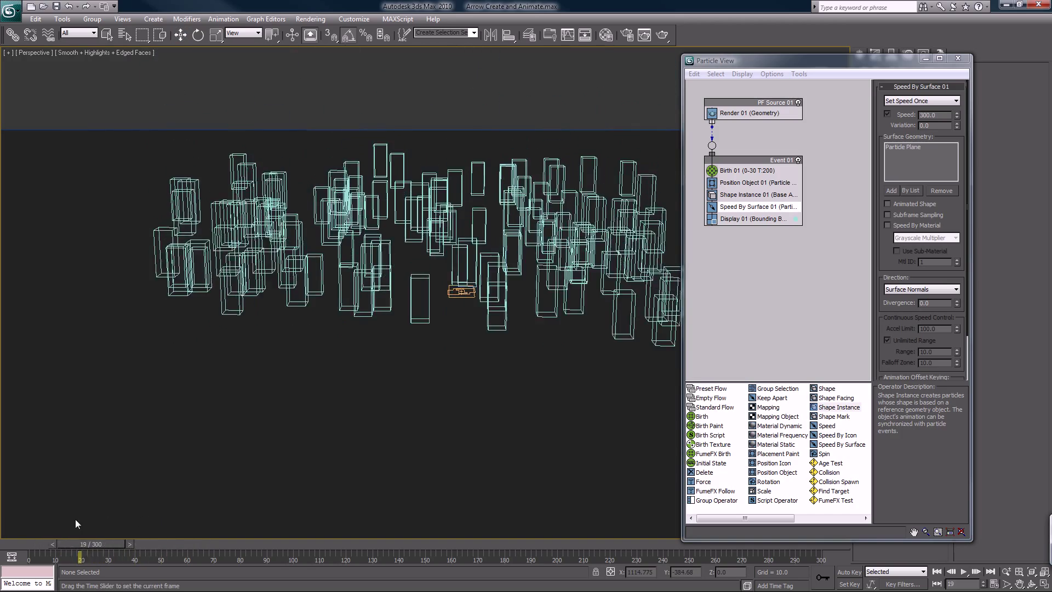
left_click_drag(81, 556, 116, 556)
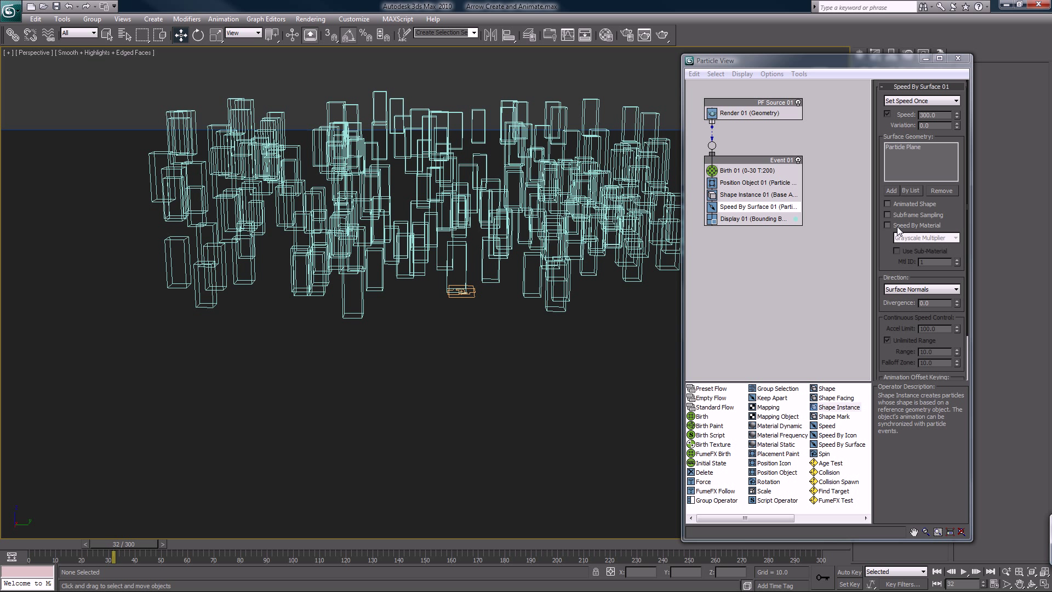
mouse_move(861, 206)
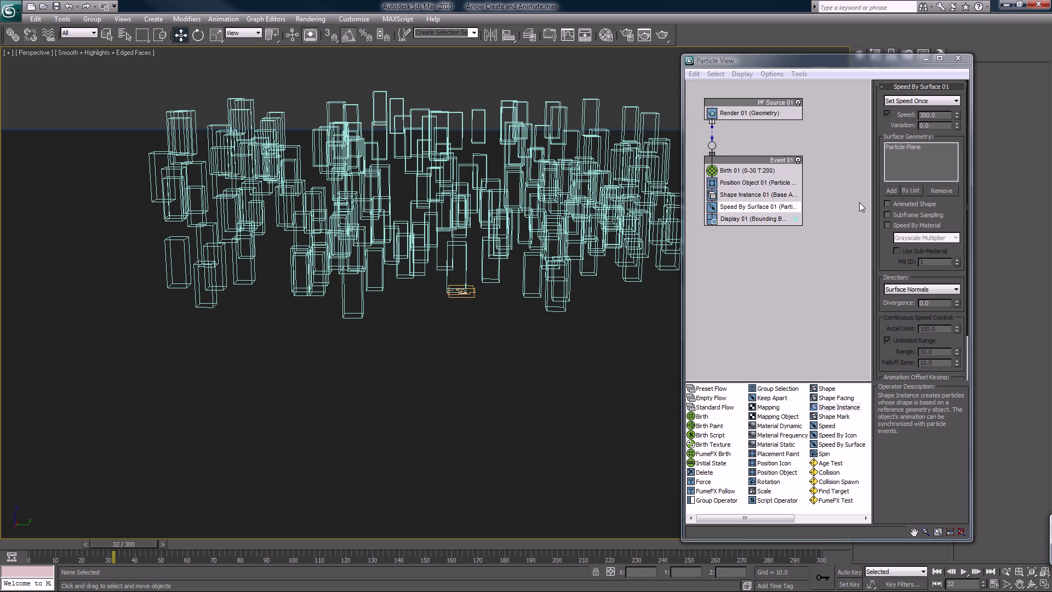
mouse_move(748, 210)
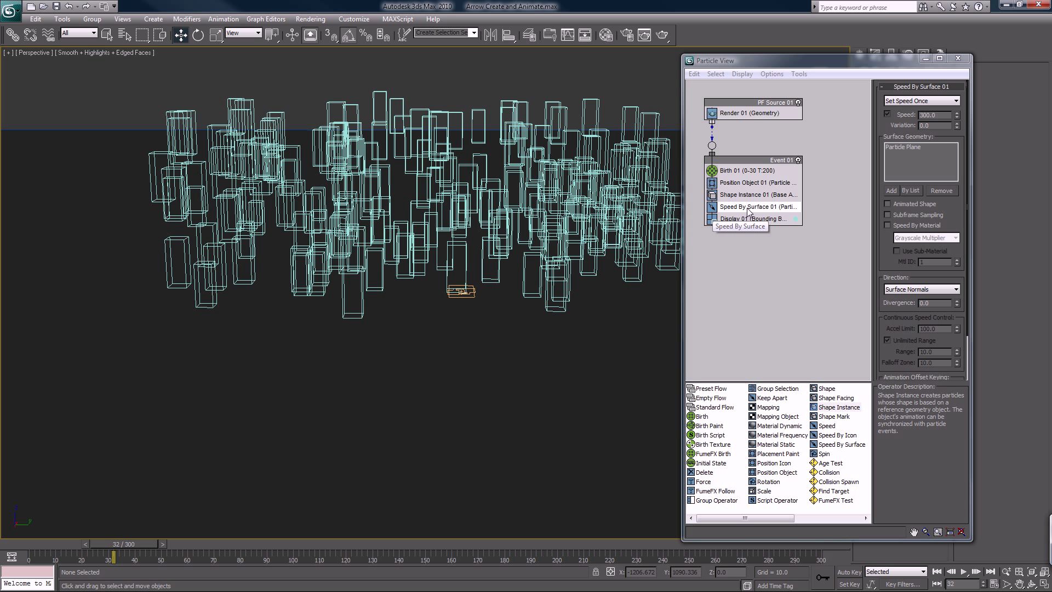
- Set Speed By Surface 01 direction to Parallel To Surface and scrub the timeline to preview
left_click(948, 289)
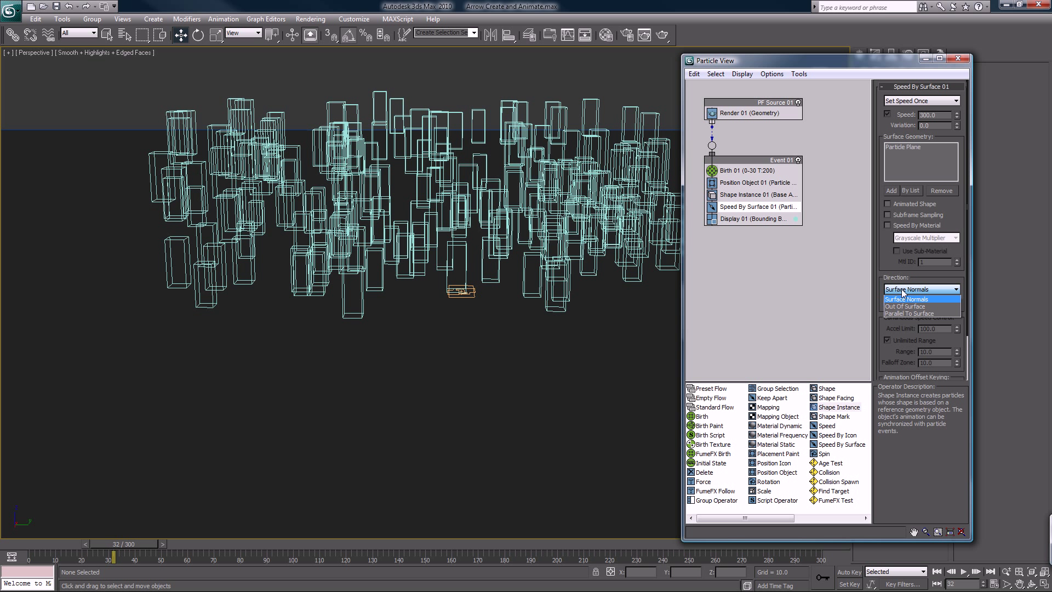
left_click(909, 313)
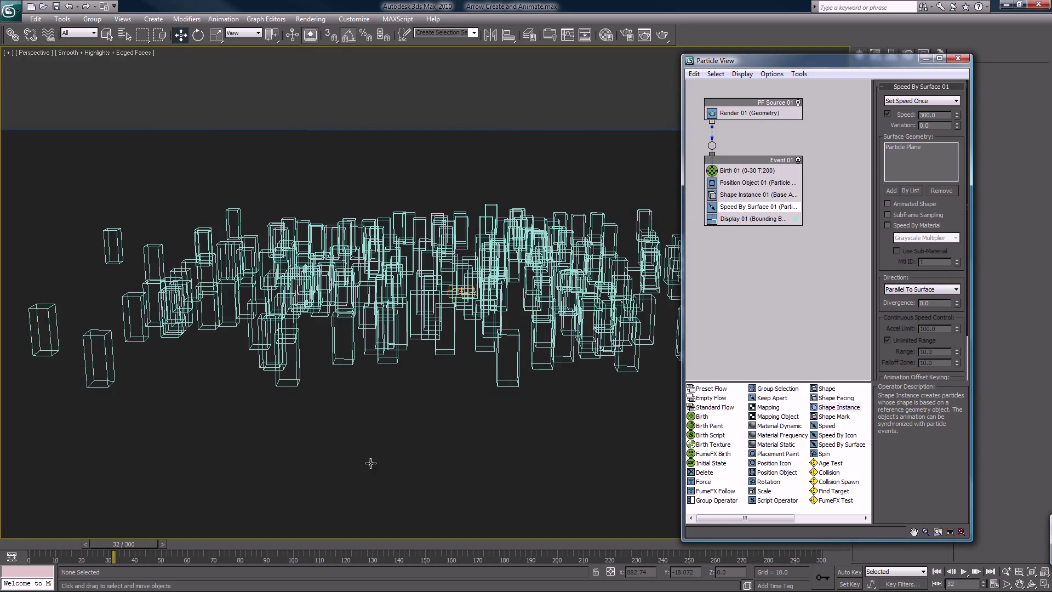
left_click_drag(114, 544, 70, 544)
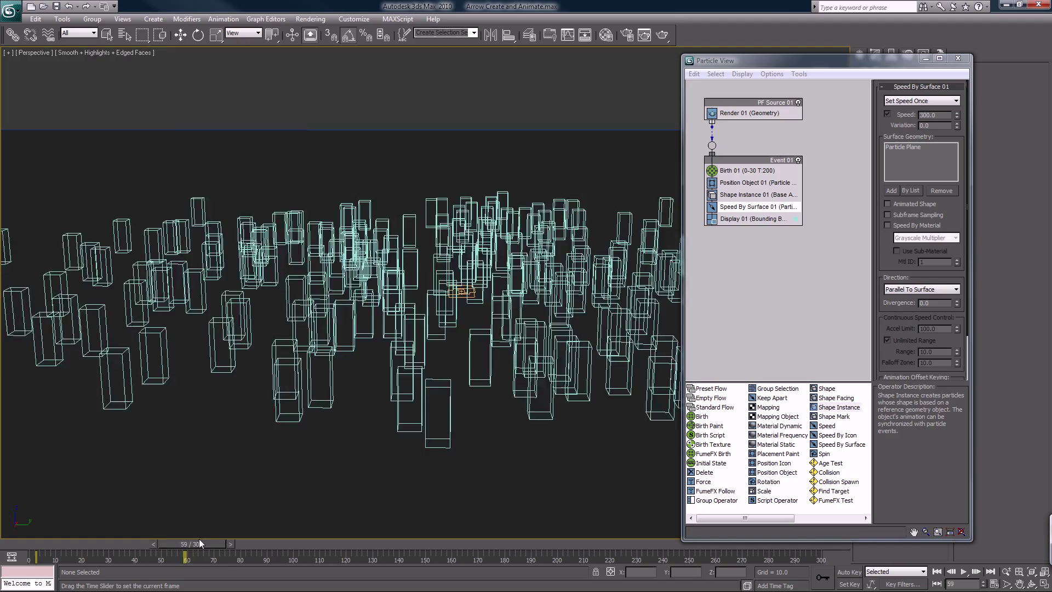
left_click_drag(198, 543, 117, 543)
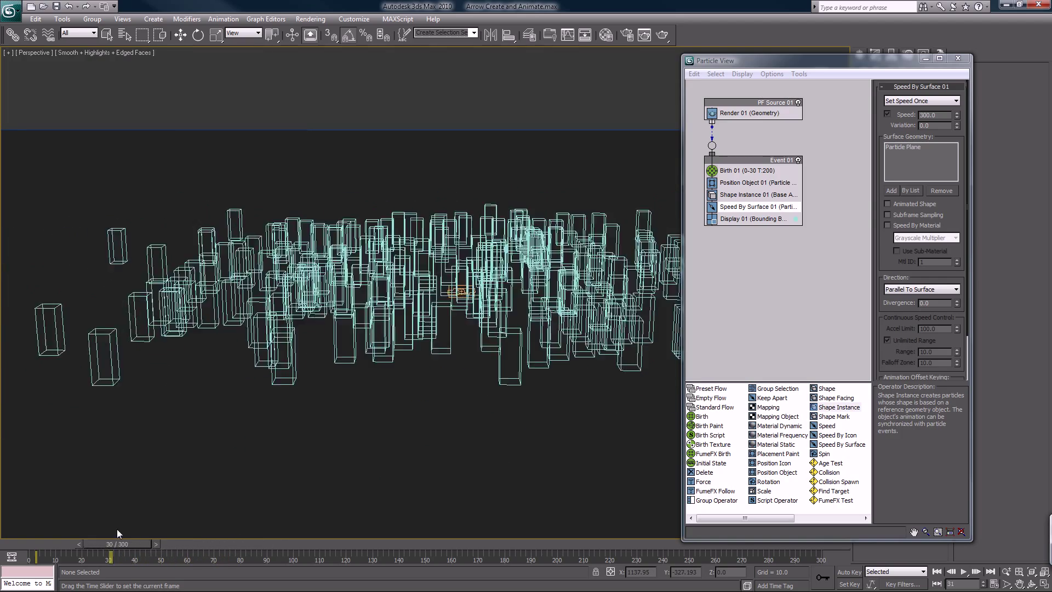
left_click_drag(112, 543, 155, 543)
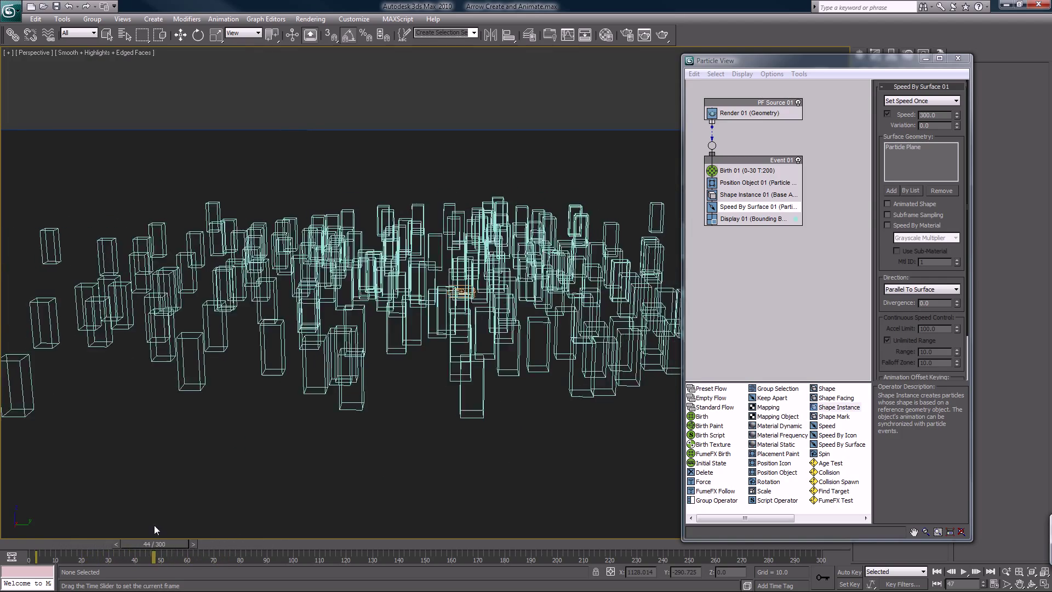
left_click_drag(156, 557, 105, 558)
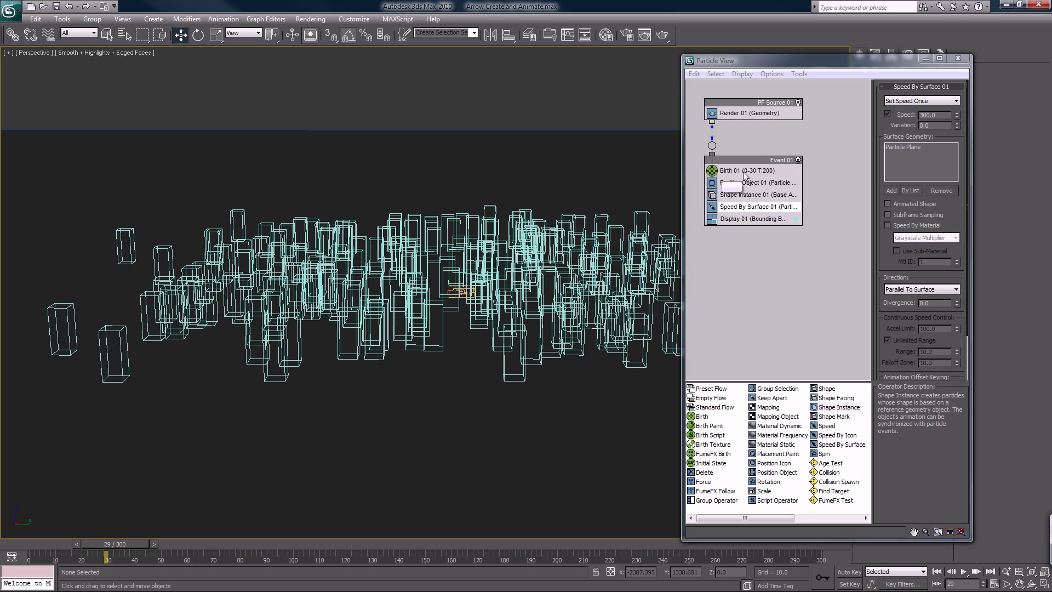
- Make Birth 01 emit 10 particles from frame -10 to frame 0
left_click(736, 170)
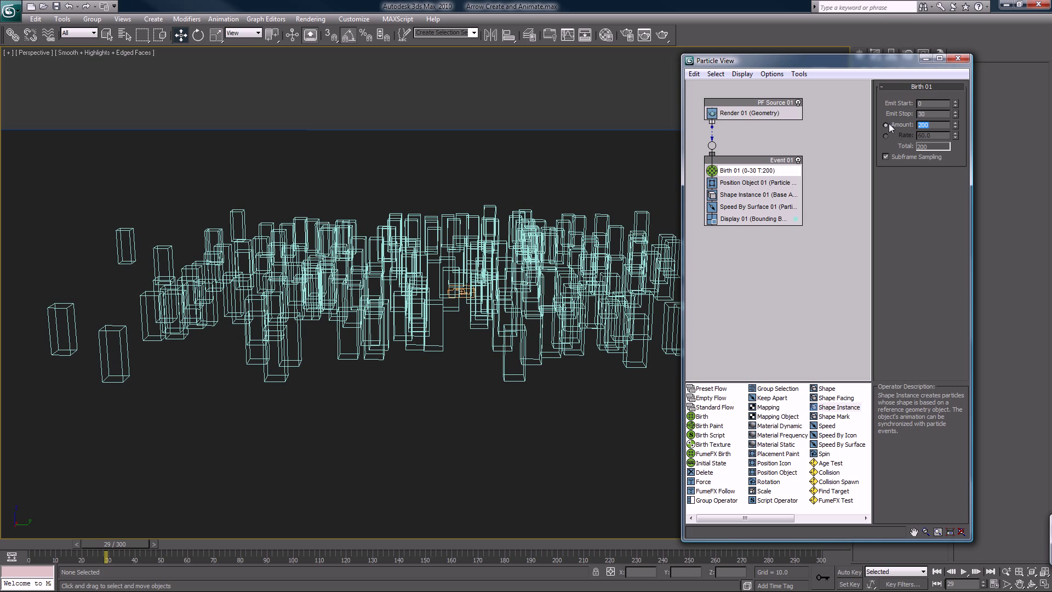
type("10")
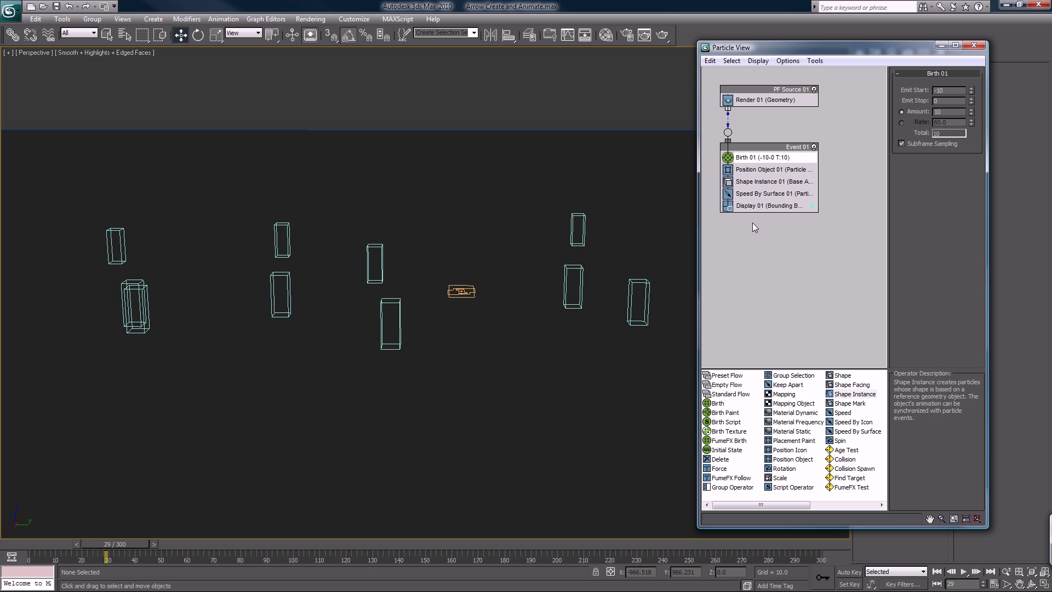
mouse_move(638, 128)
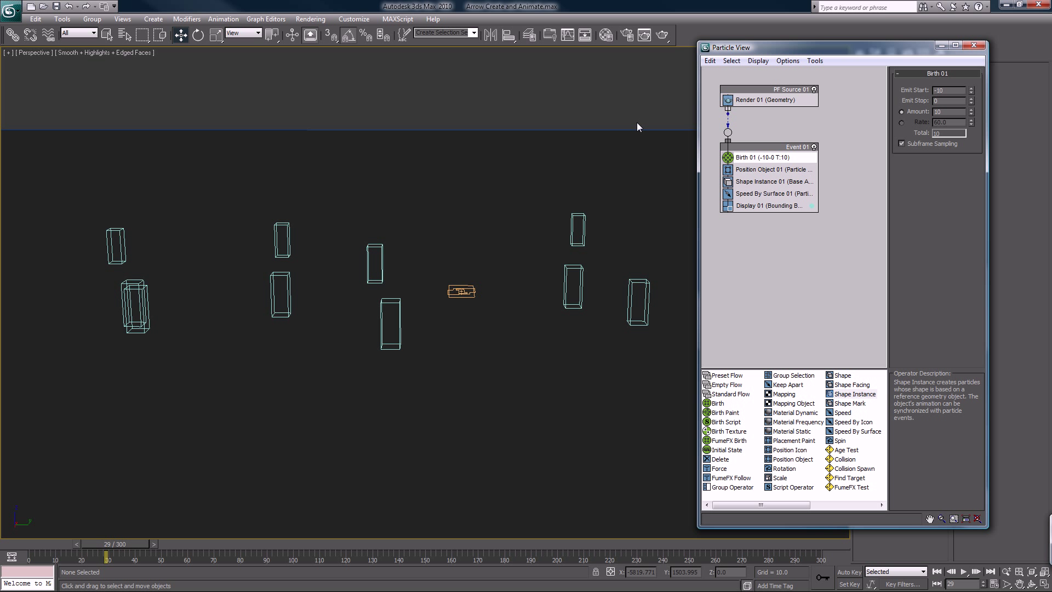
mouse_move(609, 130)
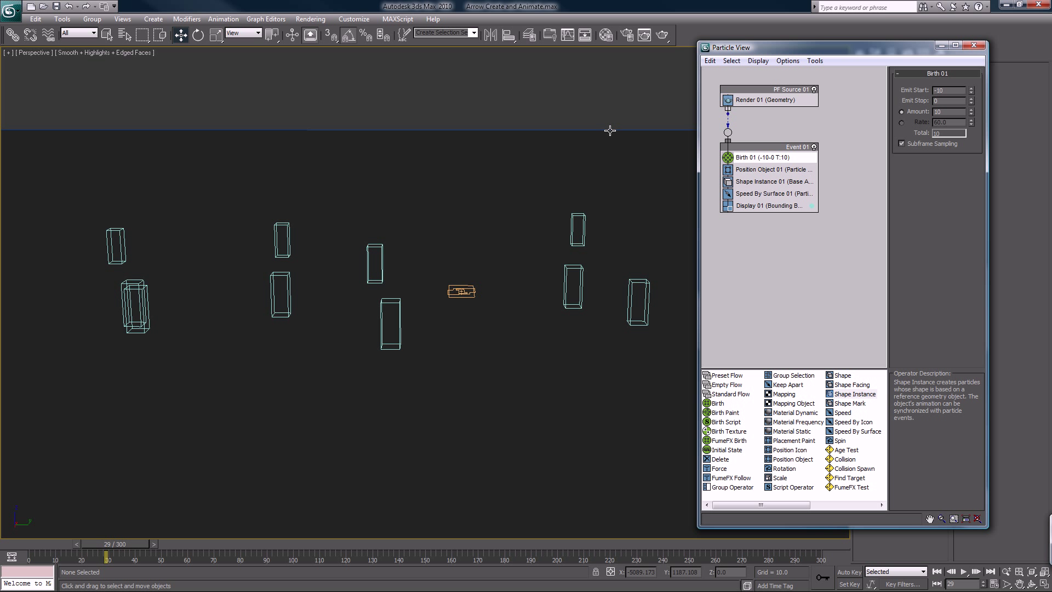
mouse_move(583, 121)
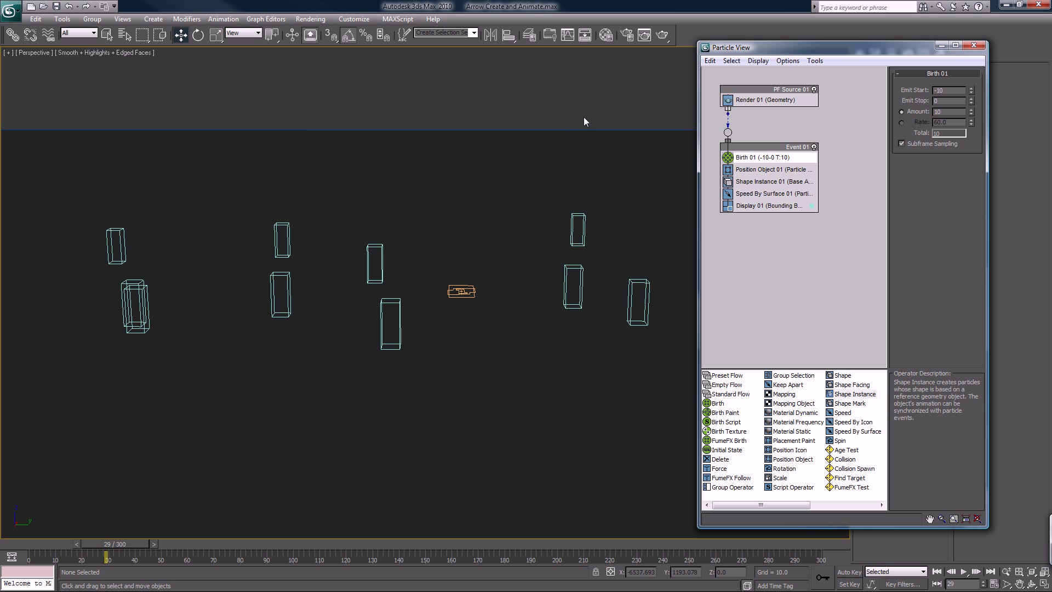